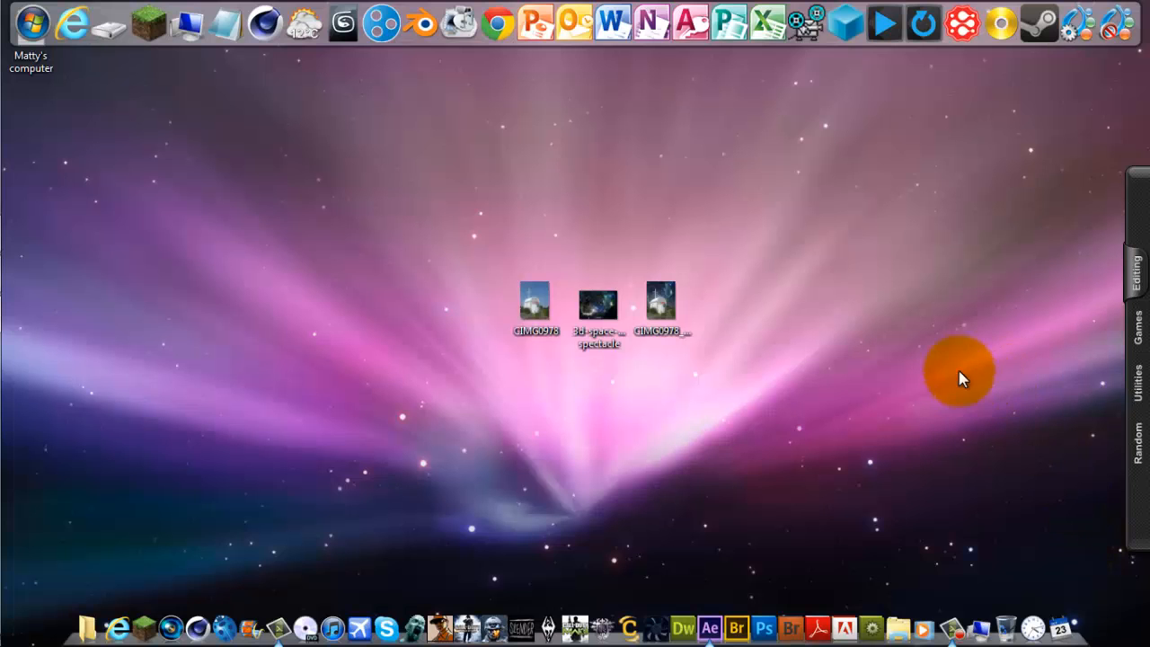
{"action": "mouse_move", "coordinate": [880, 350]}
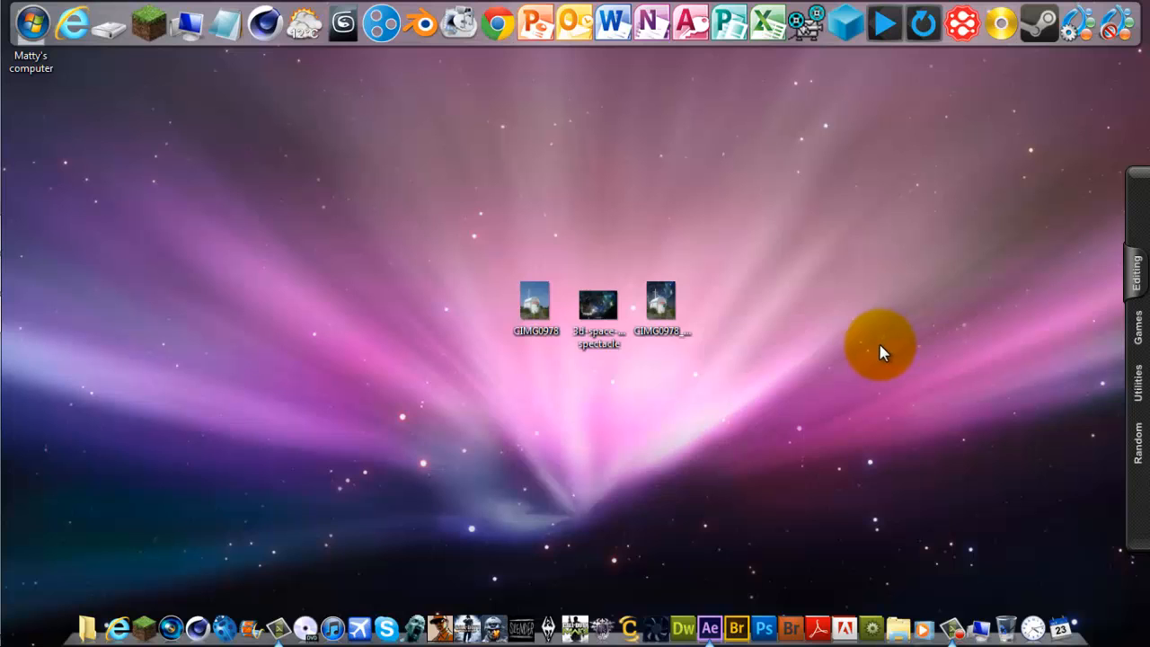
{"action": "mouse_move", "coordinate": [550, 406]}
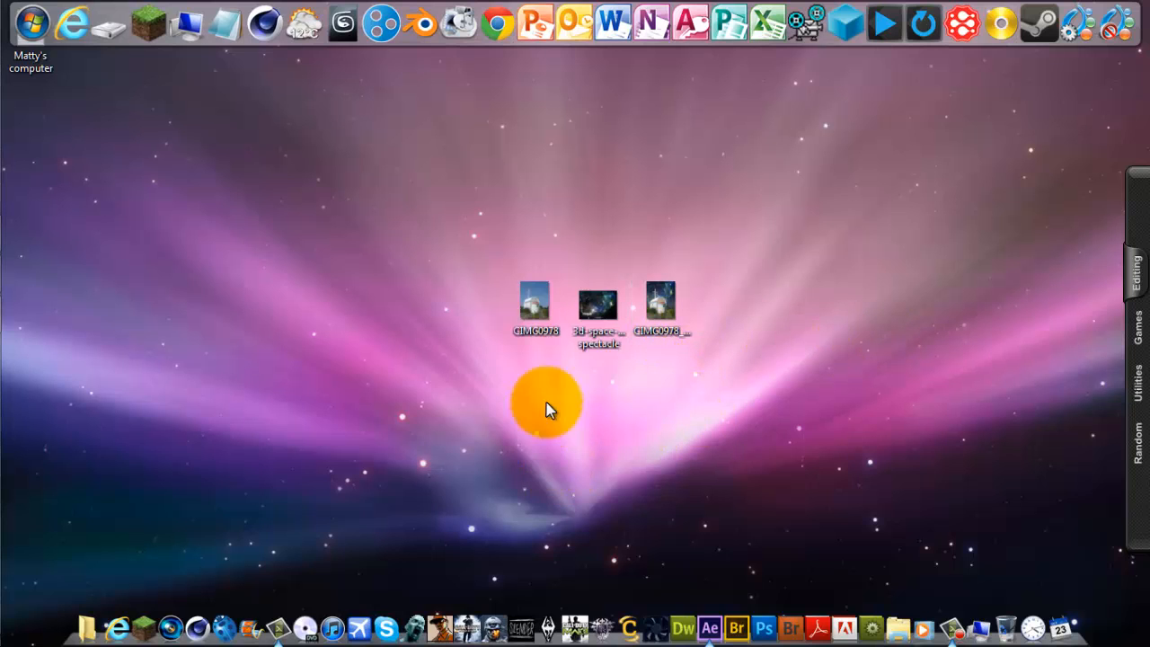
View the original CIMG0978 photo of the white chapel under a plain blue sky
{"action": "double_click", "coordinate": [535, 301]}
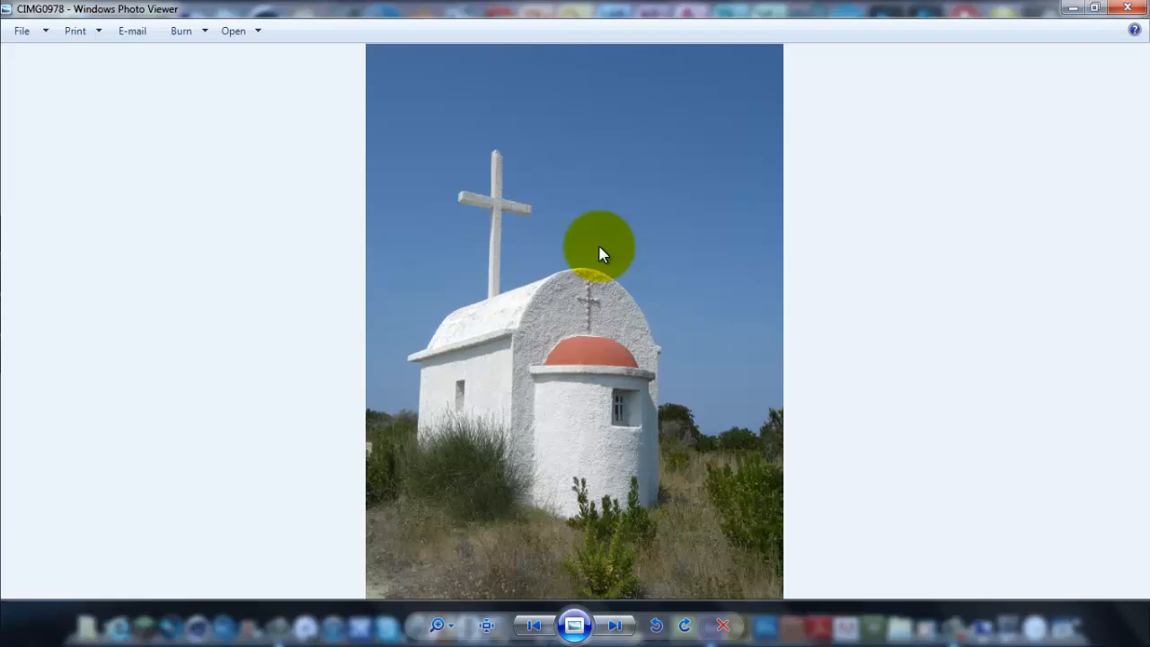
{"action": "mouse_move", "coordinate": [609, 169]}
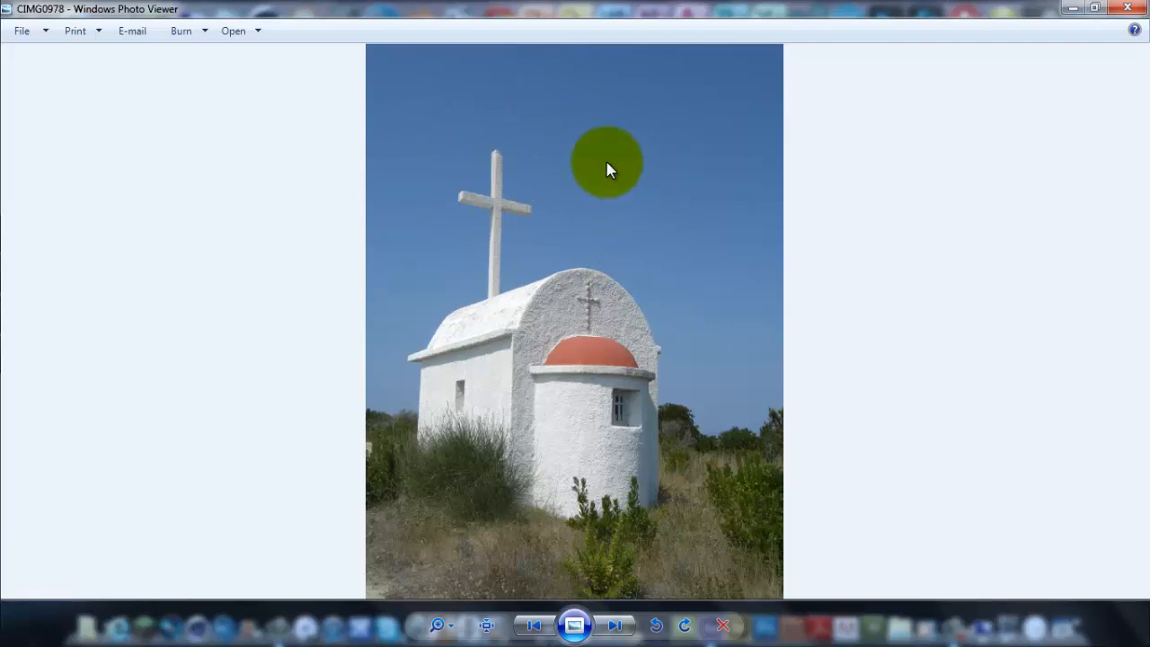
{"action": "mouse_move", "coordinate": [649, 174]}
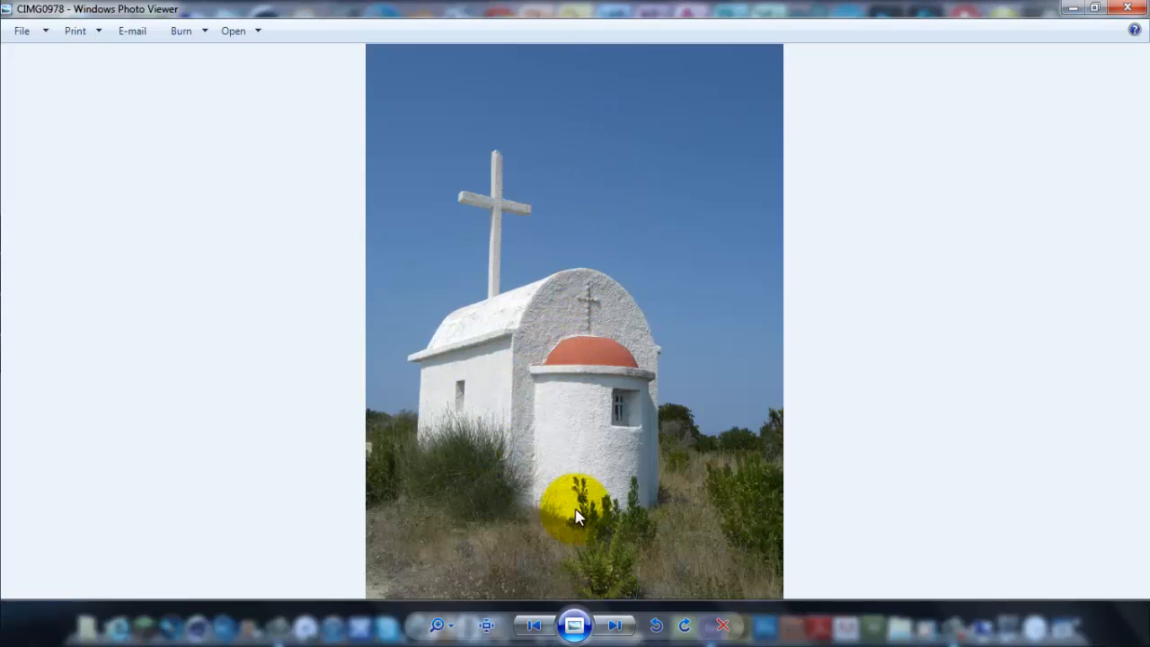
{"action": "mouse_move", "coordinate": [458, 121]}
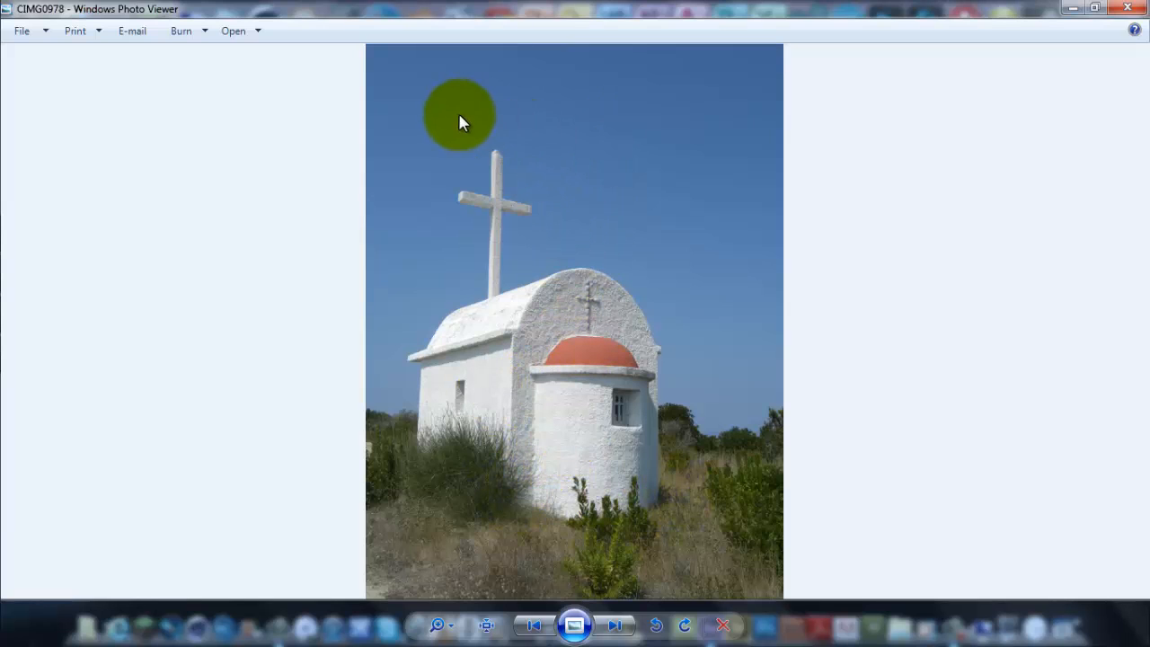
{"action": "mouse_move", "coordinate": [631, 157]}
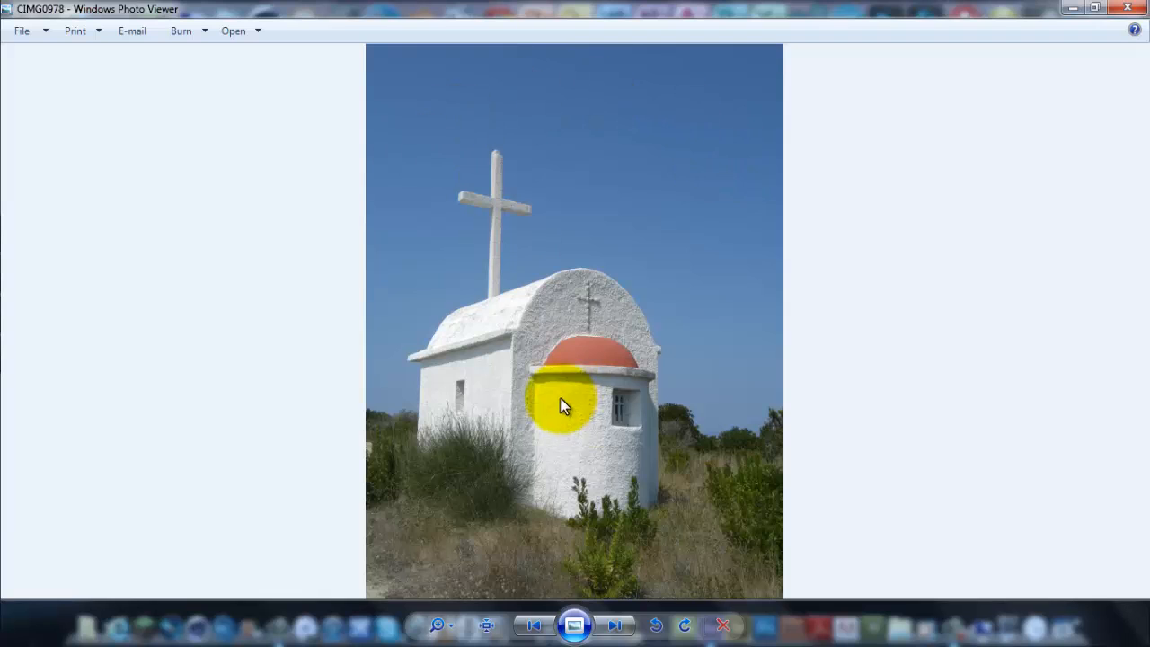
{"action": "mouse_move", "coordinate": [395, 295]}
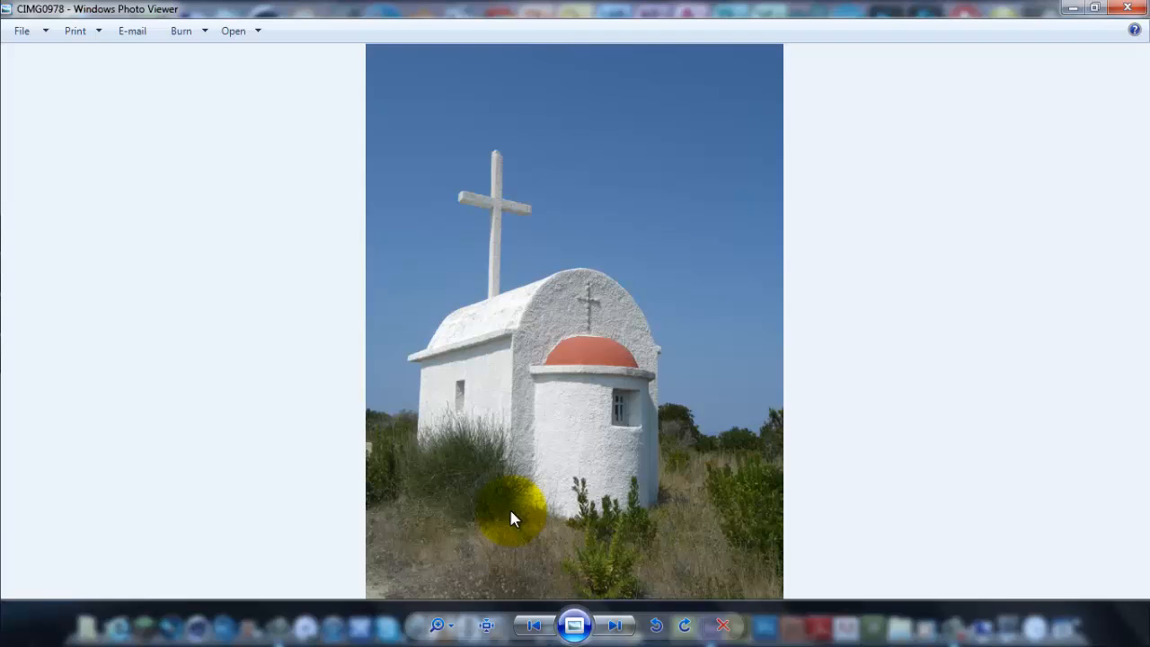
{"action": "mouse_move", "coordinate": [1133, 25]}
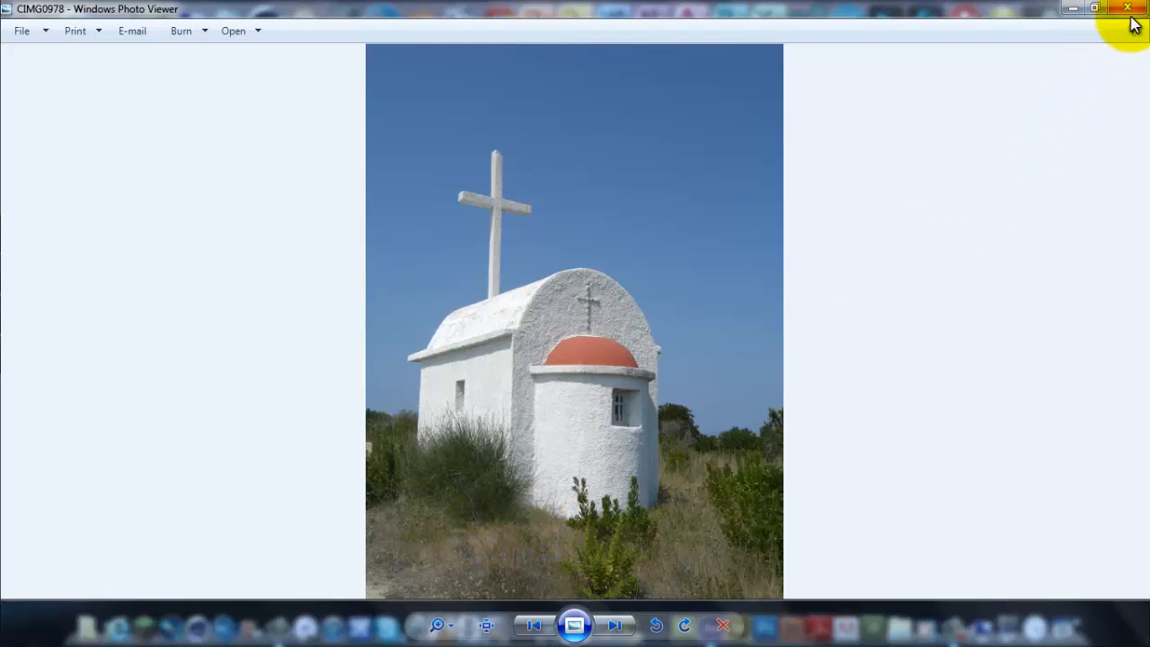
Close the chapel photo and open the '3d-space-nebula spectacle' star field image
{"action": "left_click", "coordinate": [1128, 8]}
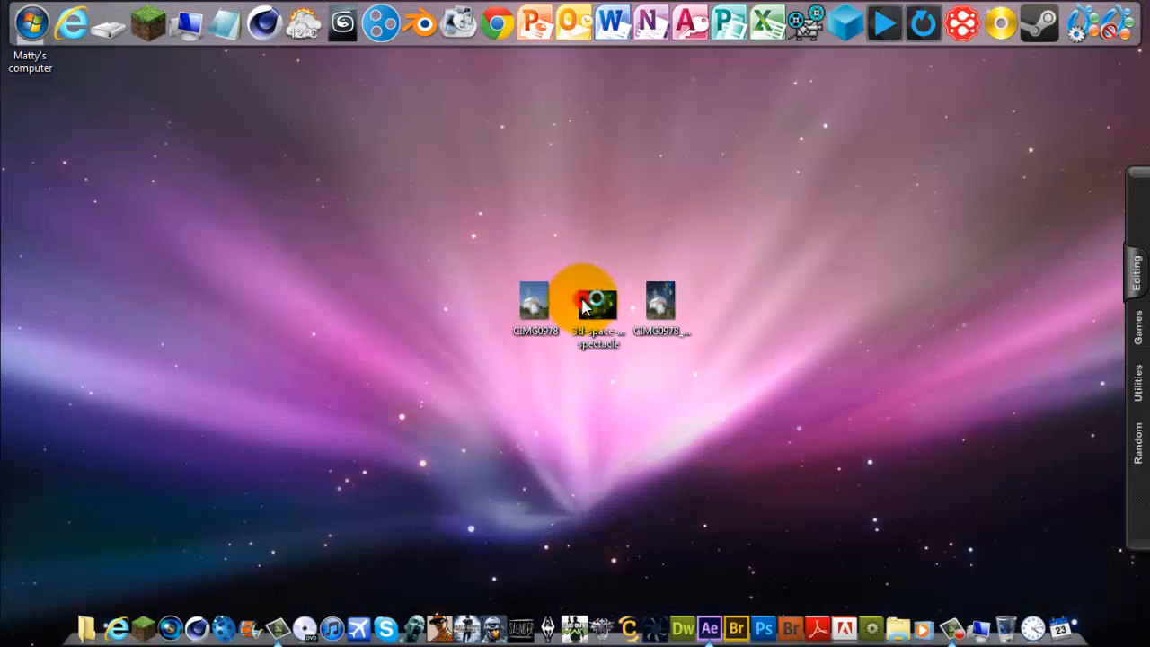
{"action": "double_click", "coordinate": [597, 301]}
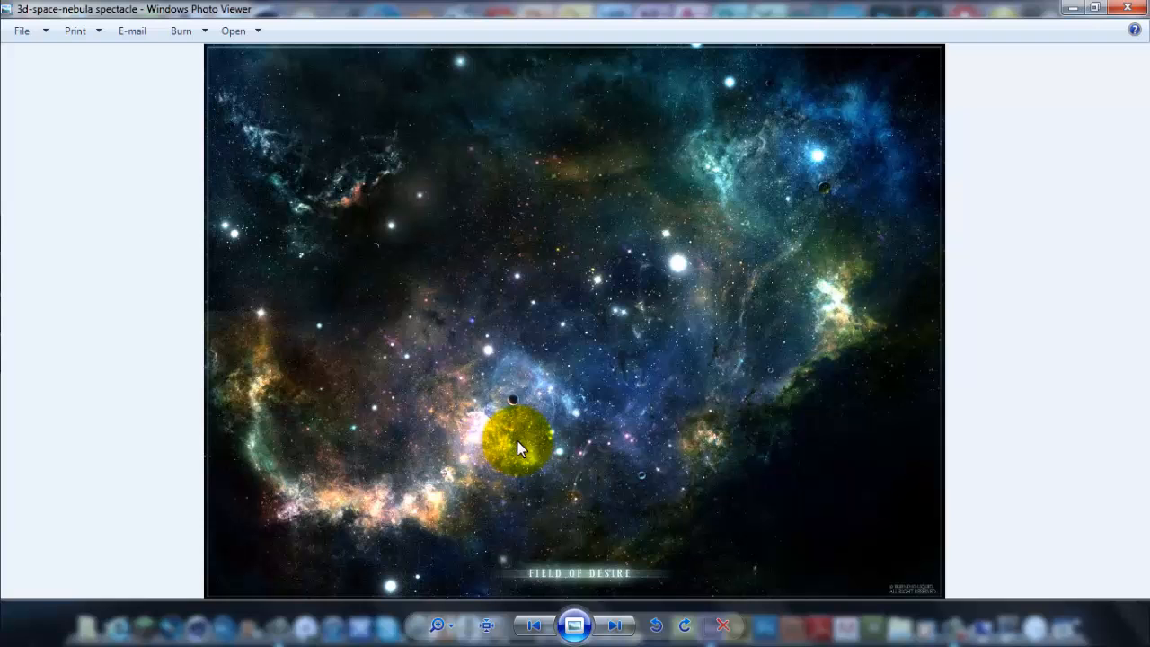
{"action": "mouse_move", "coordinate": [519, 225]}
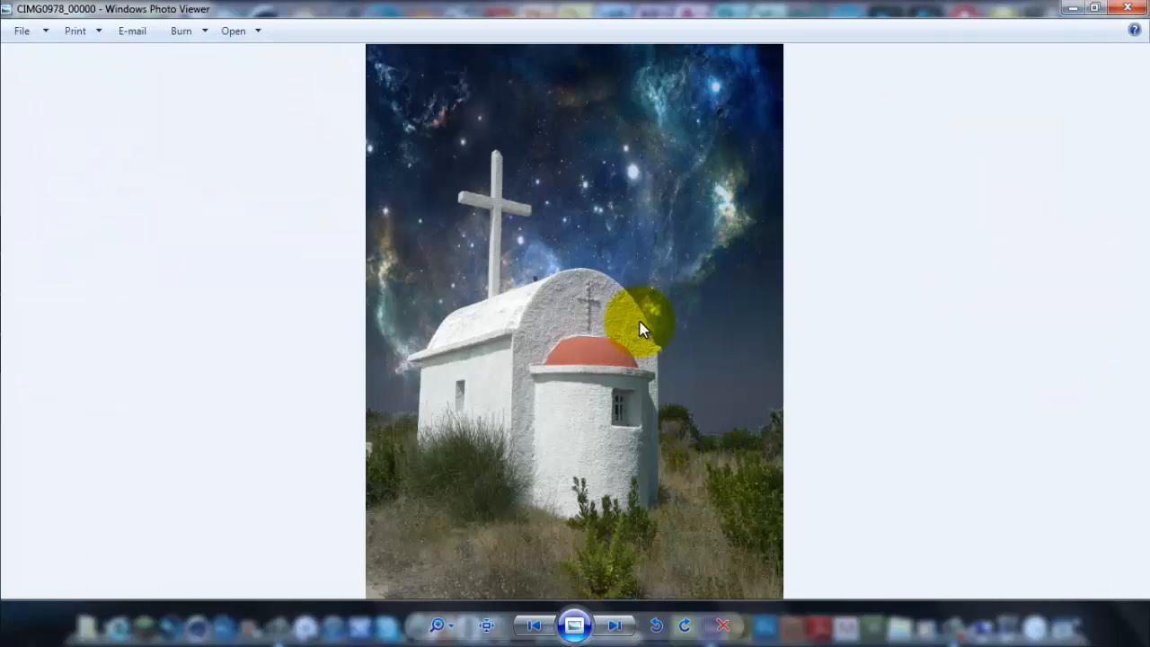
{"action": "mouse_move", "coordinate": [1123, 13]}
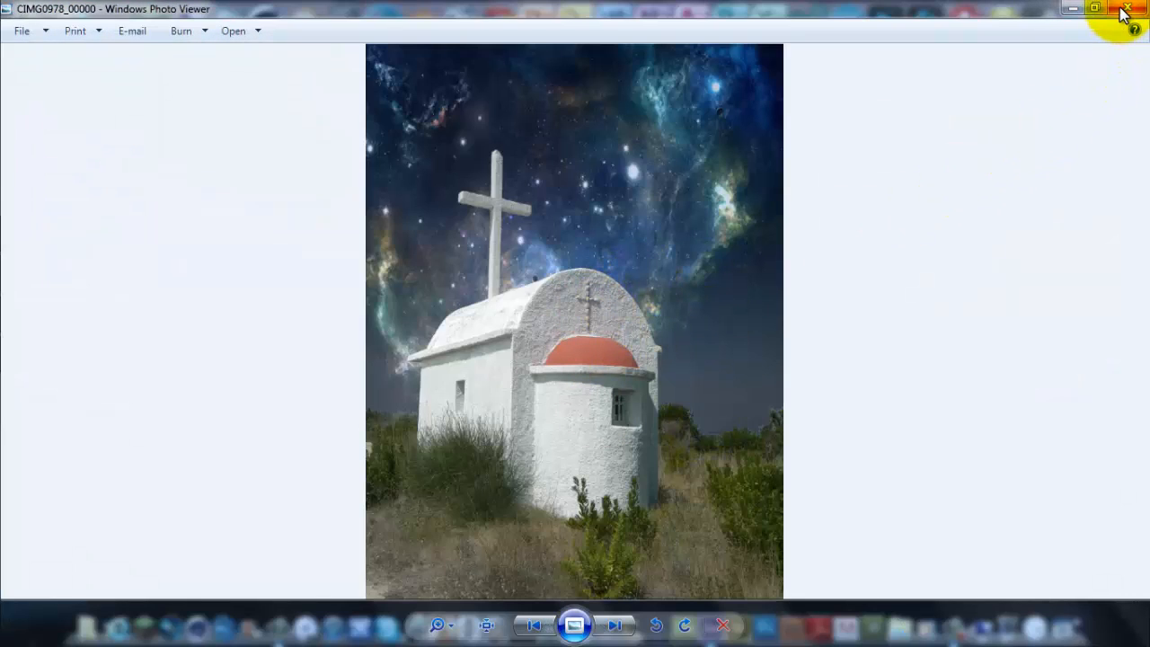
Close Photo Viewer and import the CIMG0978 chapel photo into After Effects
{"action": "left_click", "coordinate": [1130, 8]}
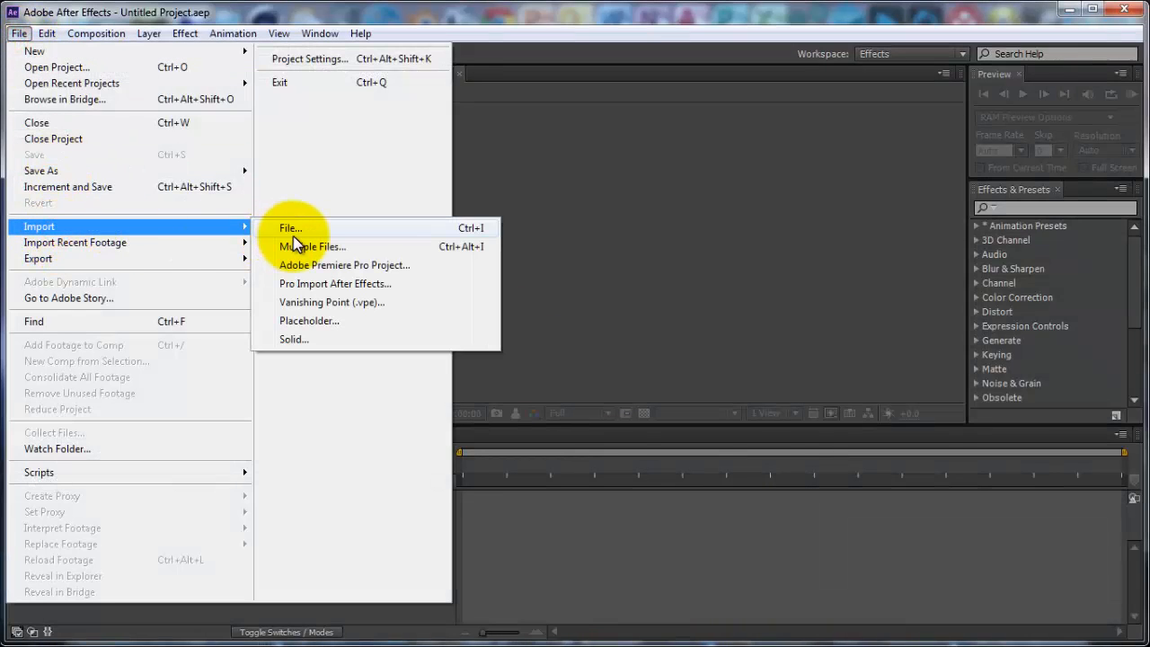
{"action": "left_click", "coordinate": [290, 227]}
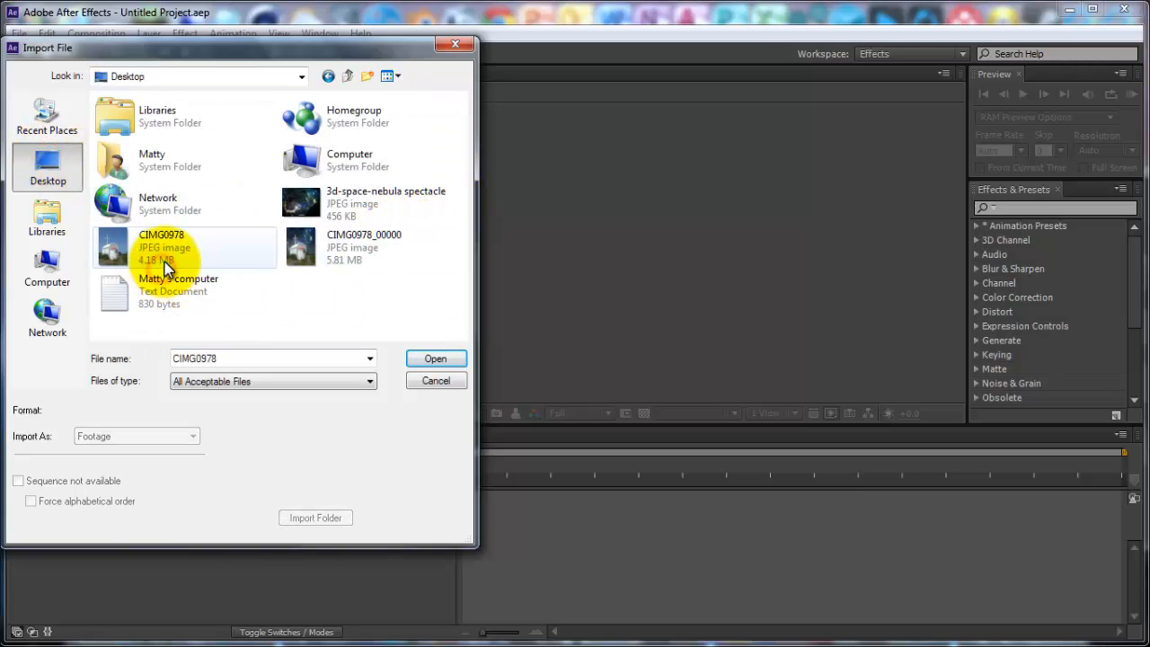
{"action": "left_click", "coordinate": [435, 359]}
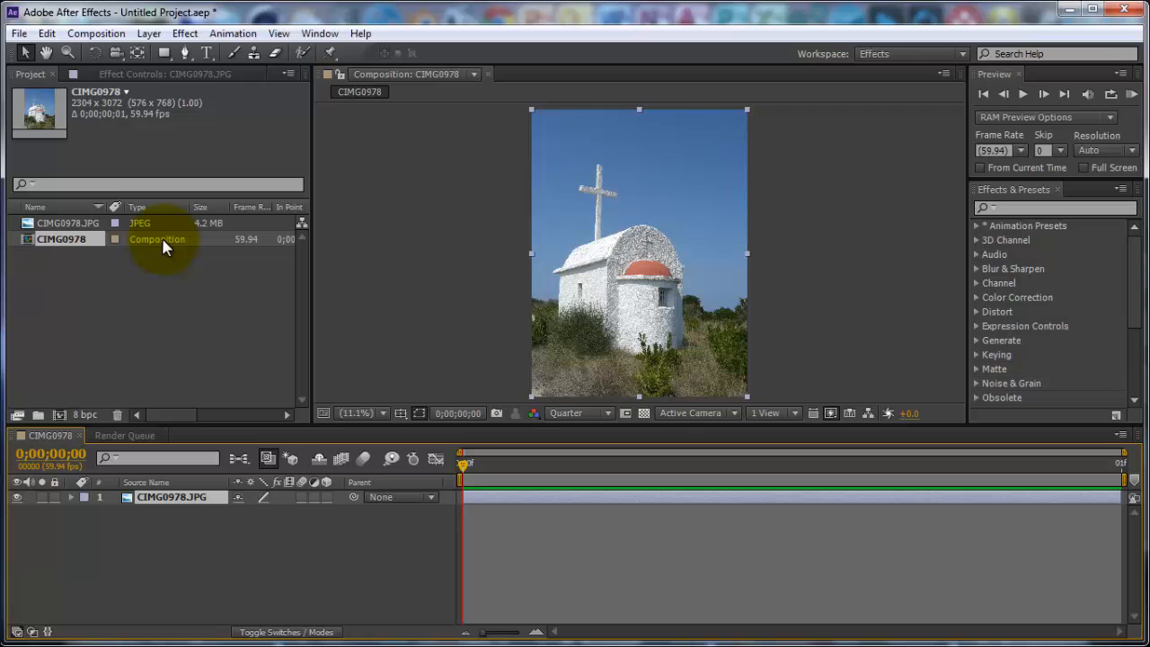
Review the CIMG0978 composition's settings, selecting its duration value, and confirm them
{"action": "right_click", "coordinate": [161, 239]}
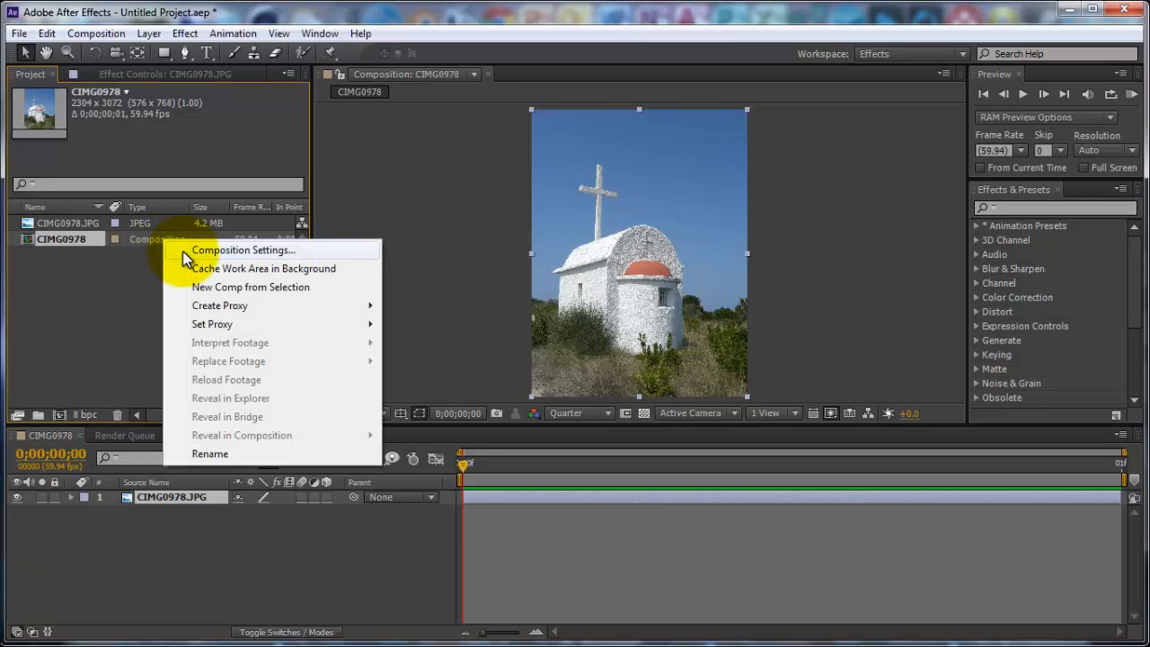
{"action": "left_click", "coordinate": [243, 250]}
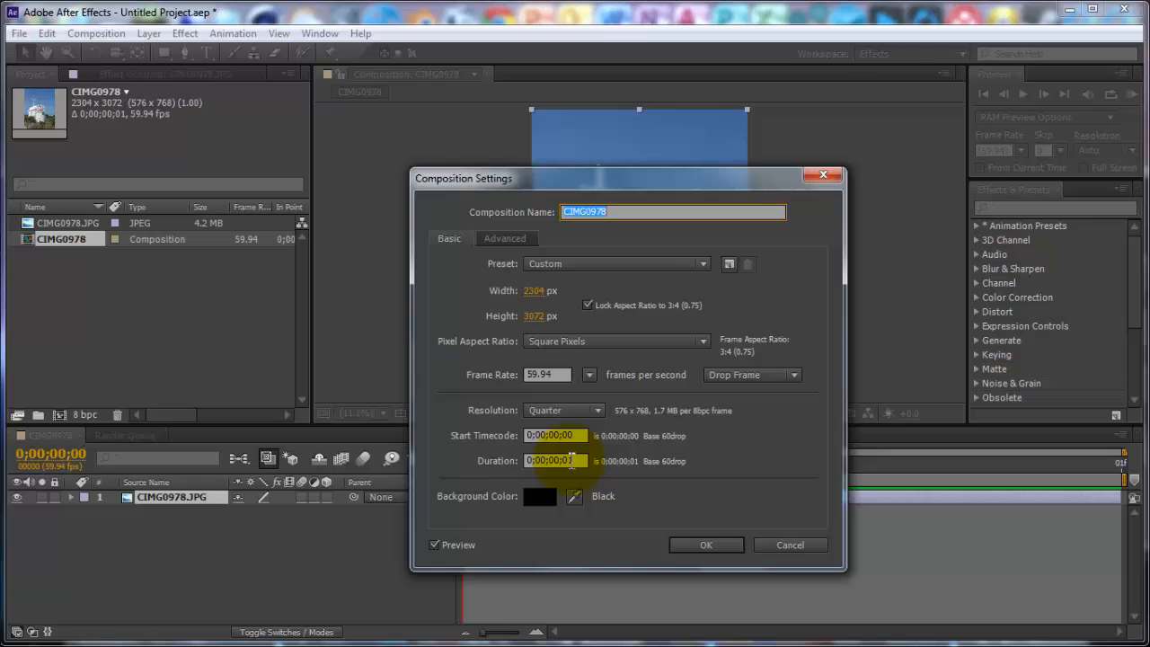
{"action": "left_click", "coordinate": [555, 460]}
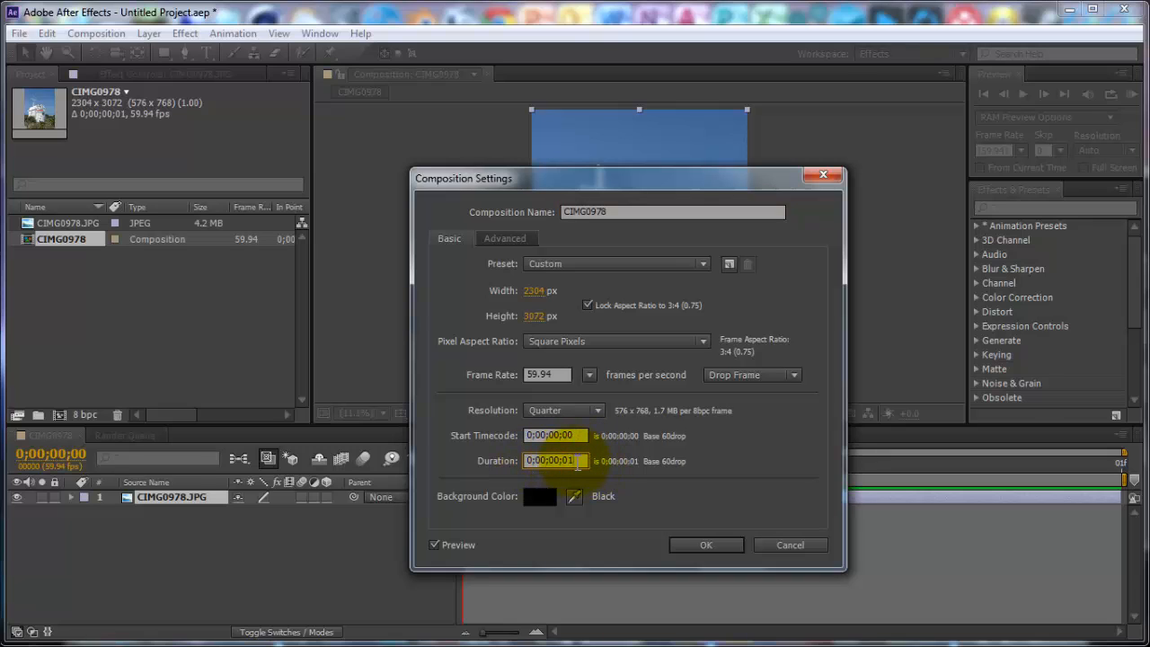
{"action": "triple_click", "coordinate": [554, 460]}
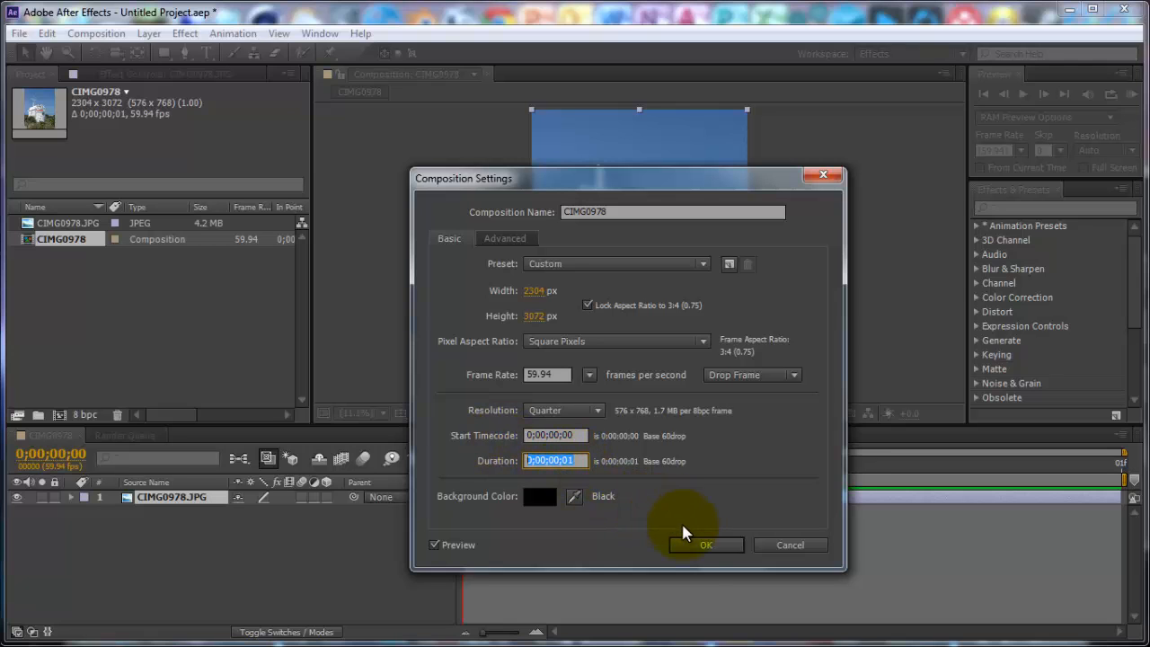
{"action": "left_click", "coordinate": [705, 544]}
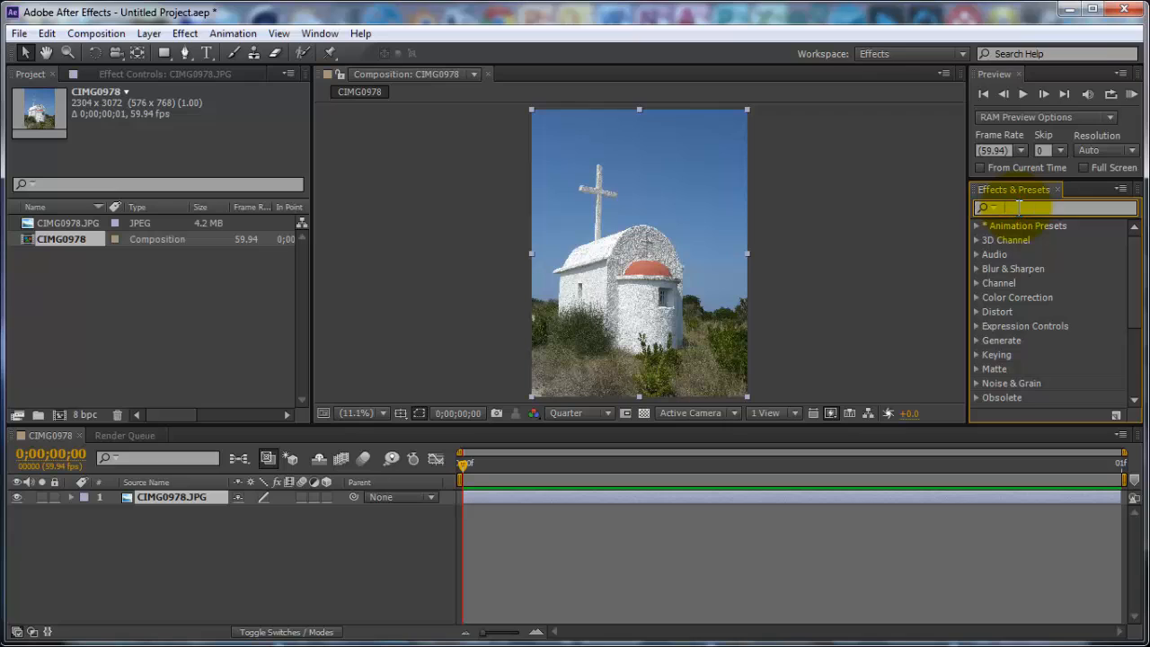
Apply Hue/Saturation to the chapel layer and set Blues saturation to 51
{"action": "type", "text": "hue"}
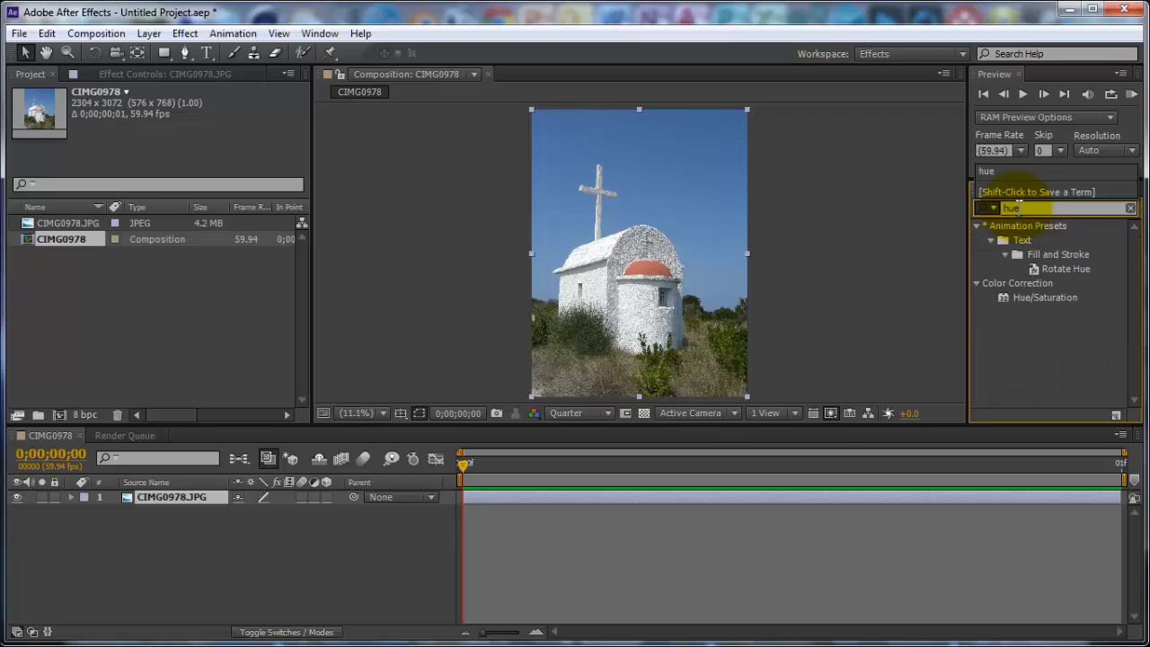
{"action": "double_click", "coordinate": [1044, 297]}
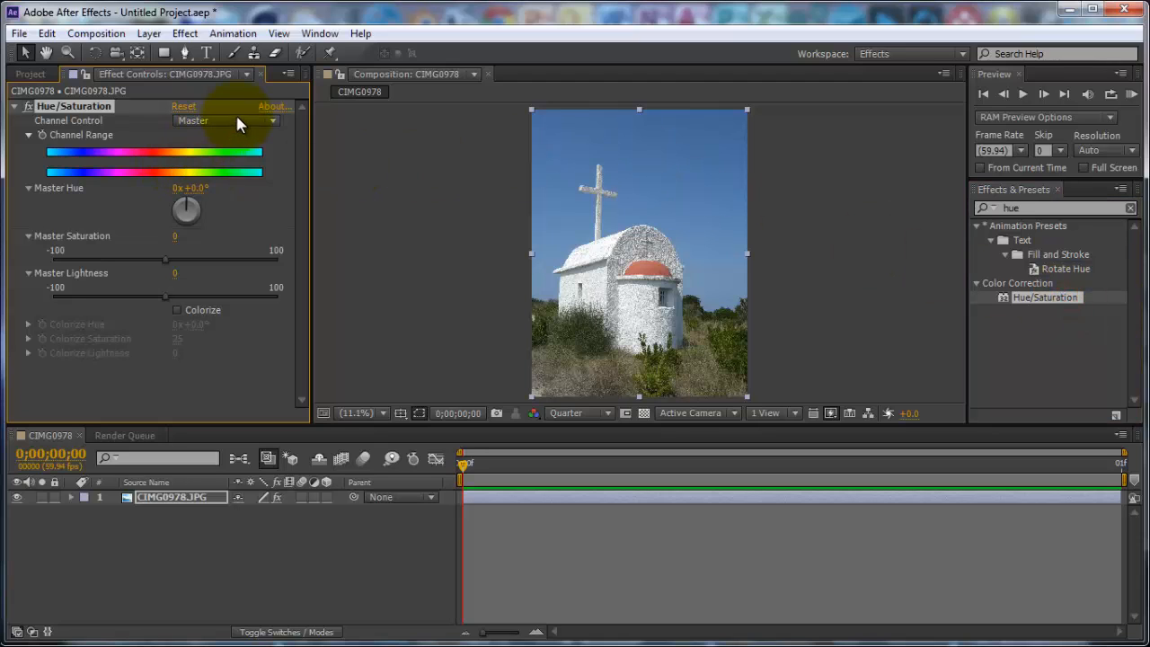
{"action": "left_click", "coordinate": [225, 121]}
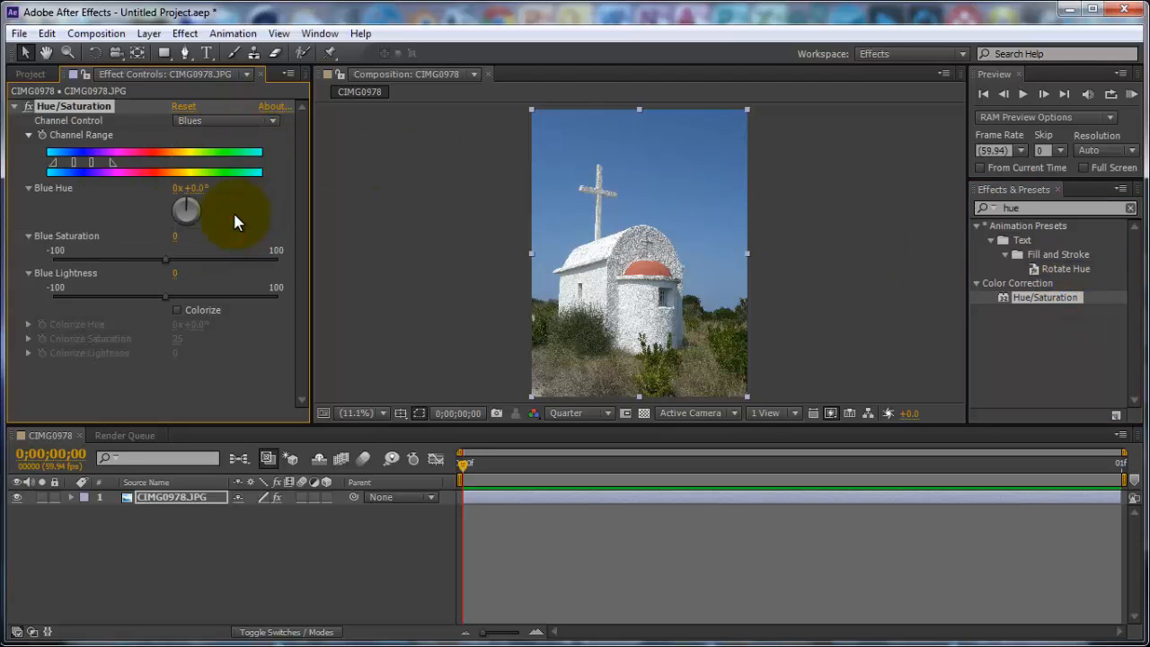
{"action": "left_click_drag", "start_coordinate": [166, 260], "coordinate": [180, 260]}
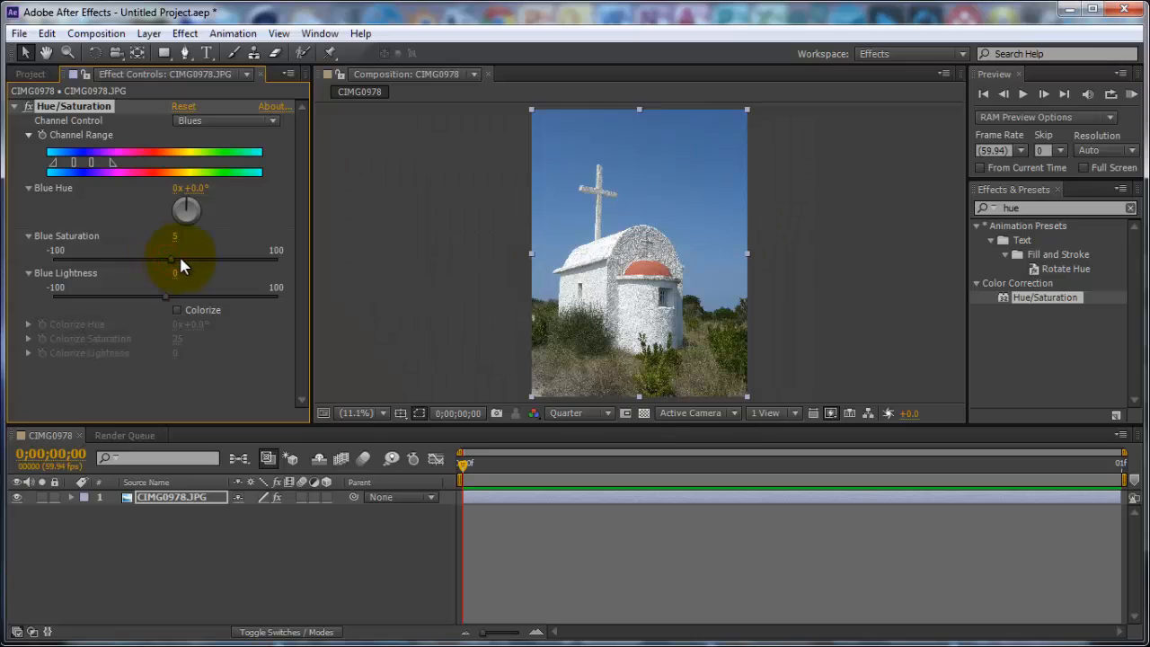
{"action": "left_click_drag", "start_coordinate": [174, 259], "coordinate": [215, 260]}
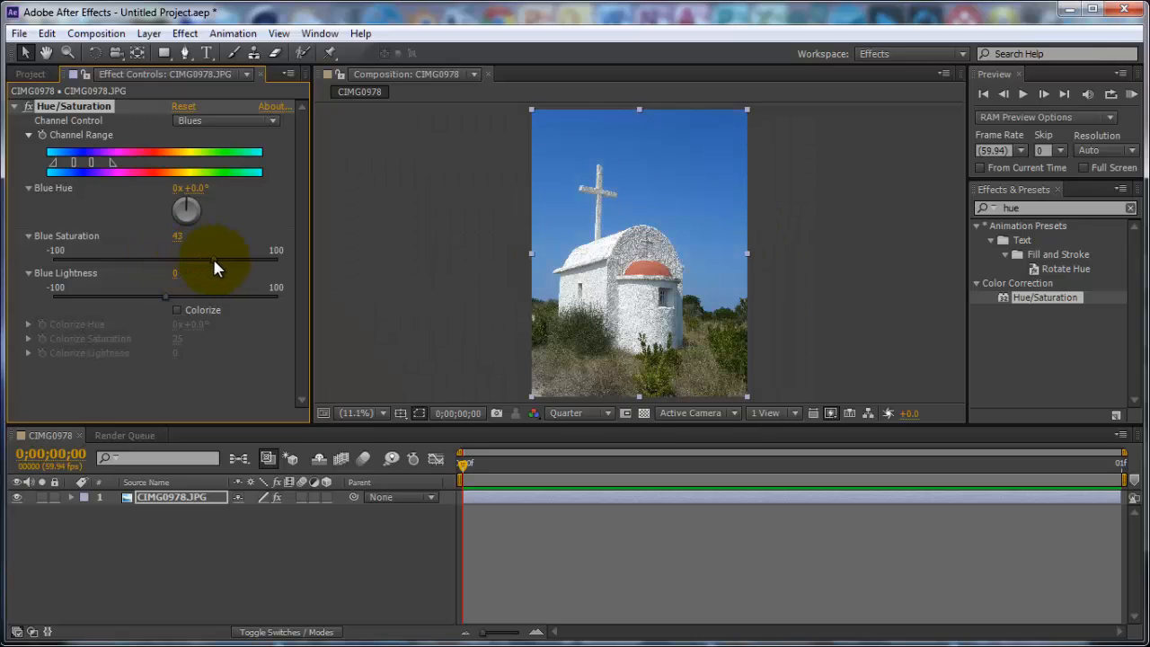
{"action": "left_click_drag", "start_coordinate": [215, 261], "coordinate": [275, 260]}
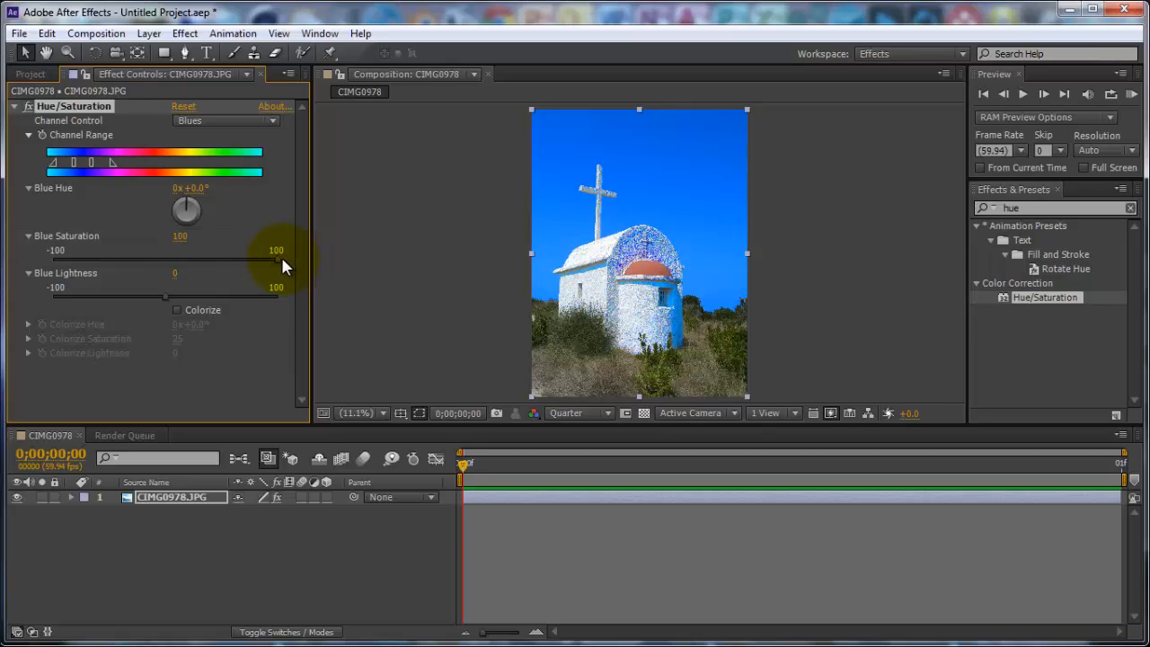
{"action": "left_click_drag", "start_coordinate": [278, 259], "coordinate": [221, 259]}
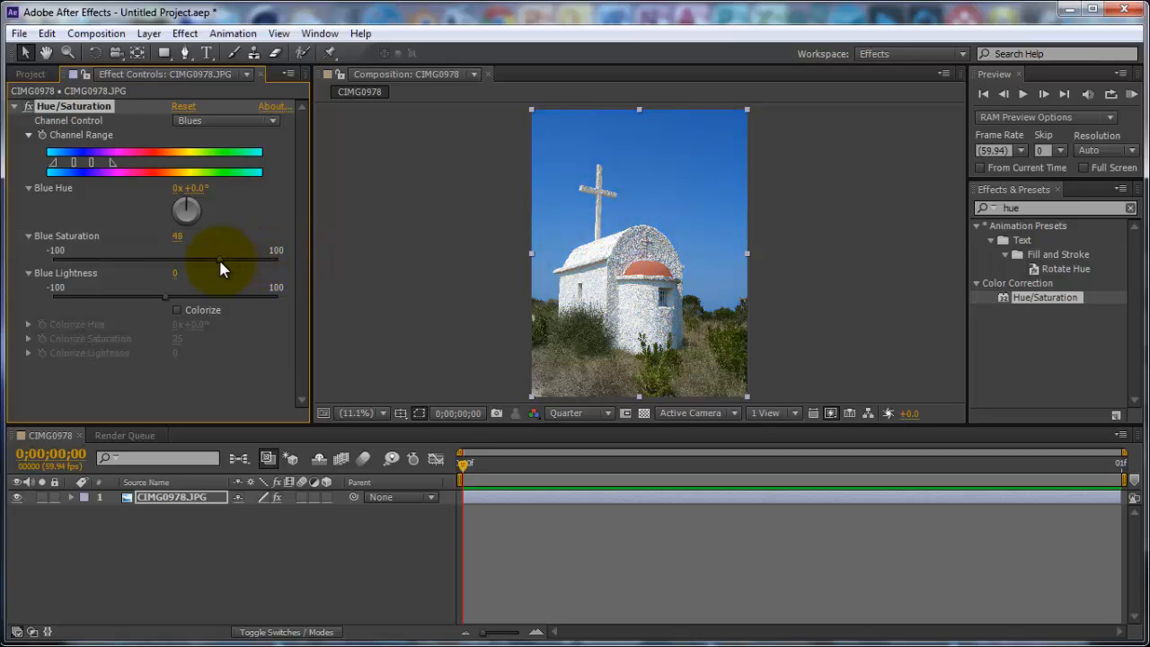
{"action": "left_click_drag", "start_coordinate": [214, 260], "coordinate": [225, 260]}
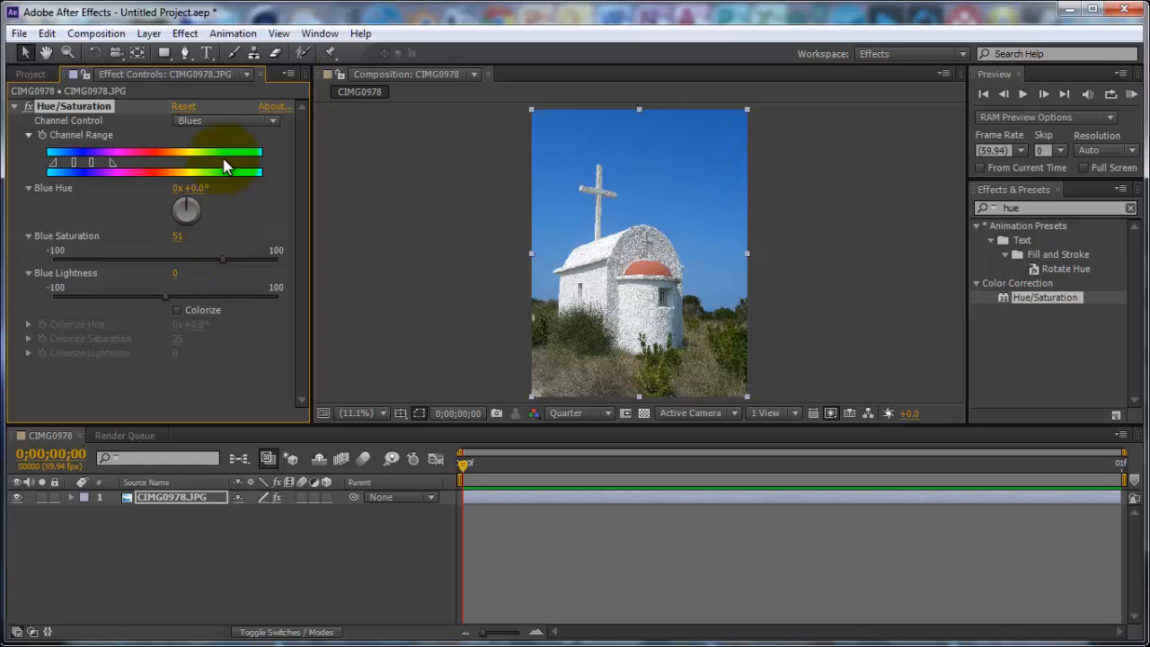
Switch the channel control to Cyans and set Cyan Saturation to 46
{"action": "left_click", "coordinate": [224, 120]}
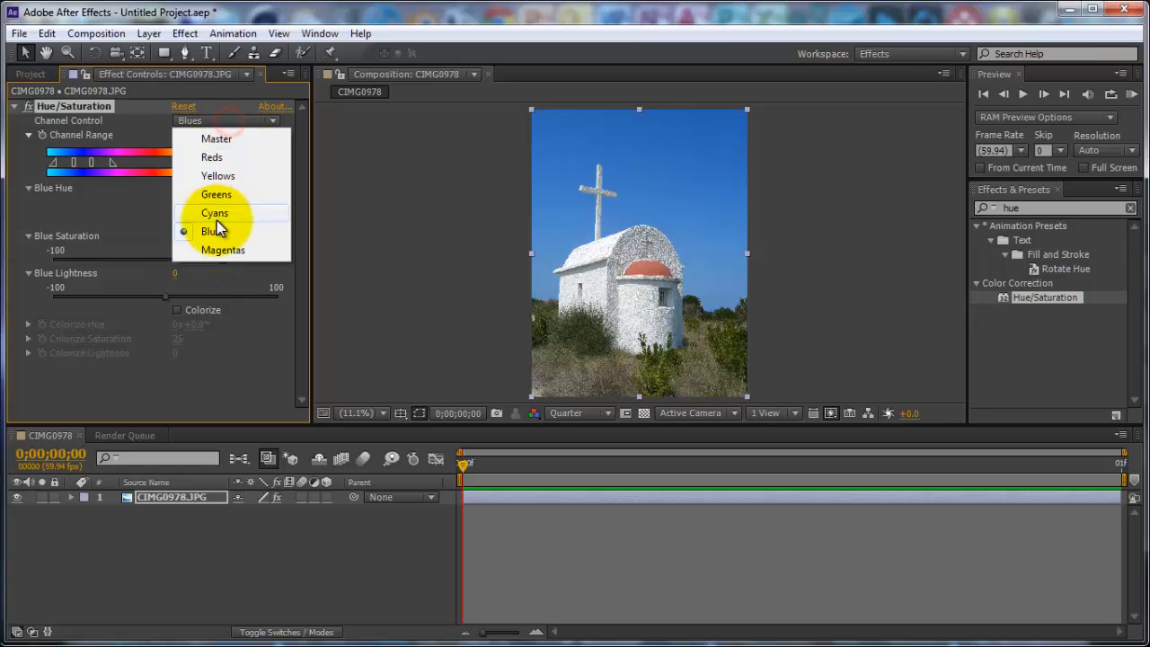
{"action": "left_click", "coordinate": [215, 213]}
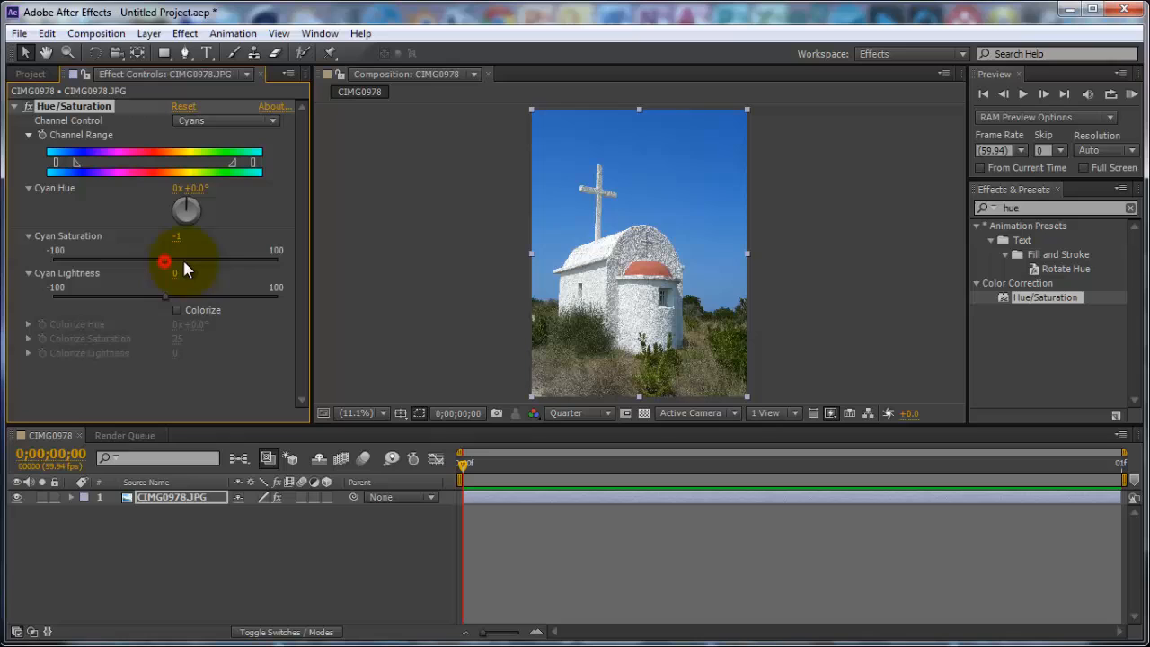
{"action": "left_click_drag", "start_coordinate": [165, 262], "coordinate": [217, 260]}
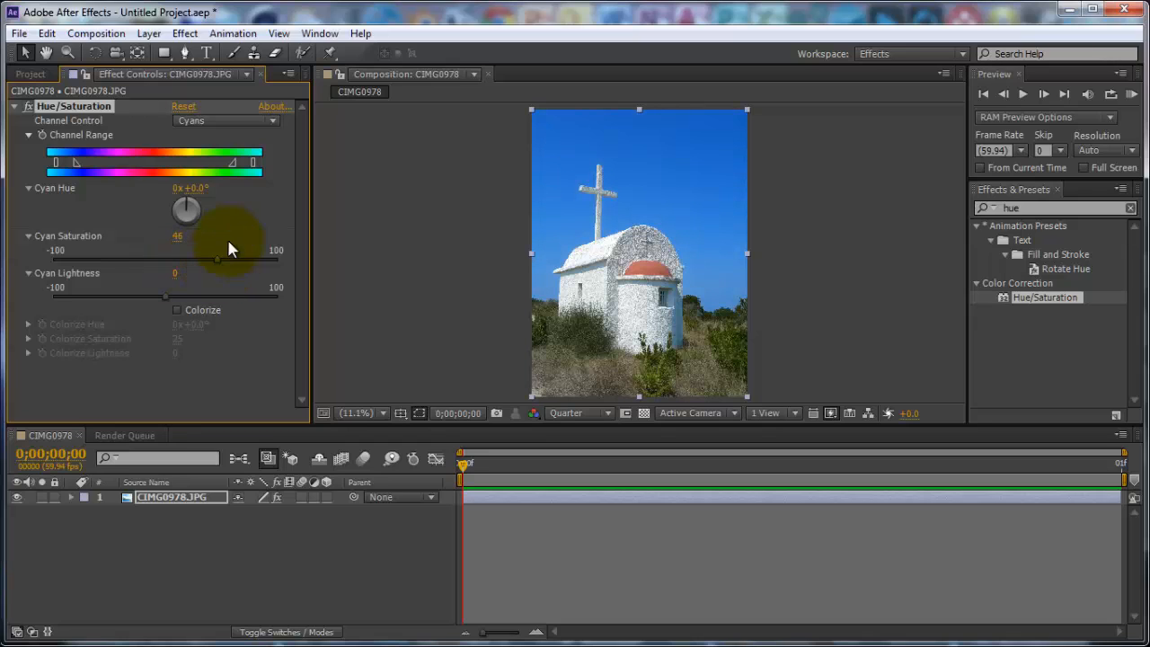
{"action": "mouse_move", "coordinate": [683, 131]}
{"action": "type", "text": "keyl"}
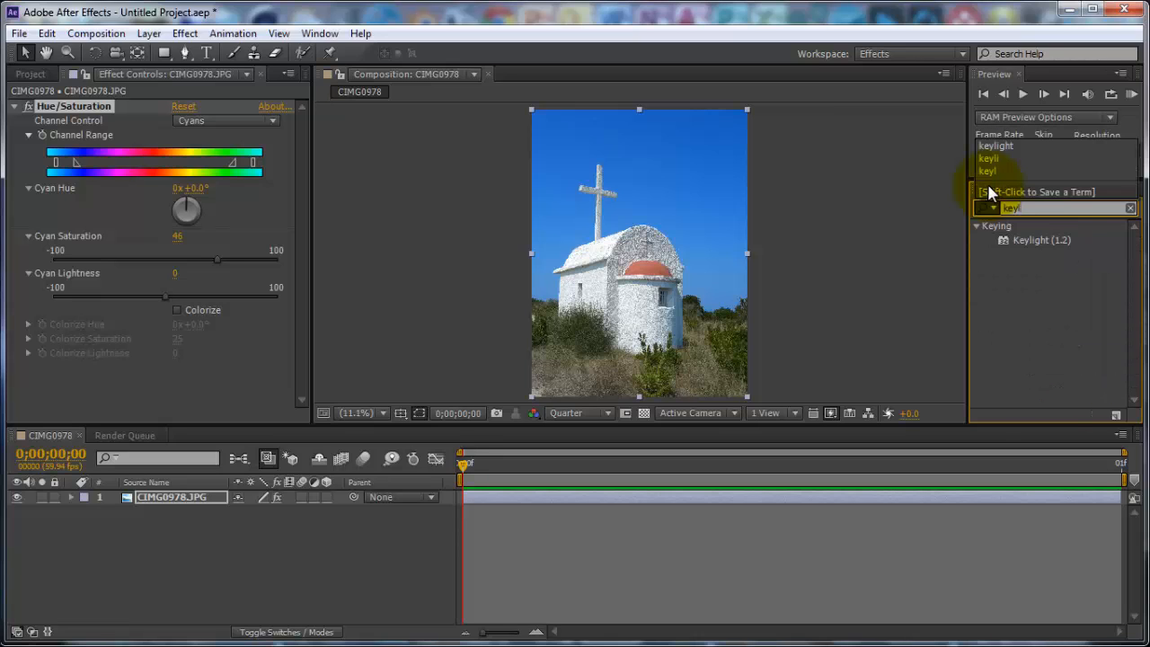
{"action": "mouse_move", "coordinate": [1024, 245]}
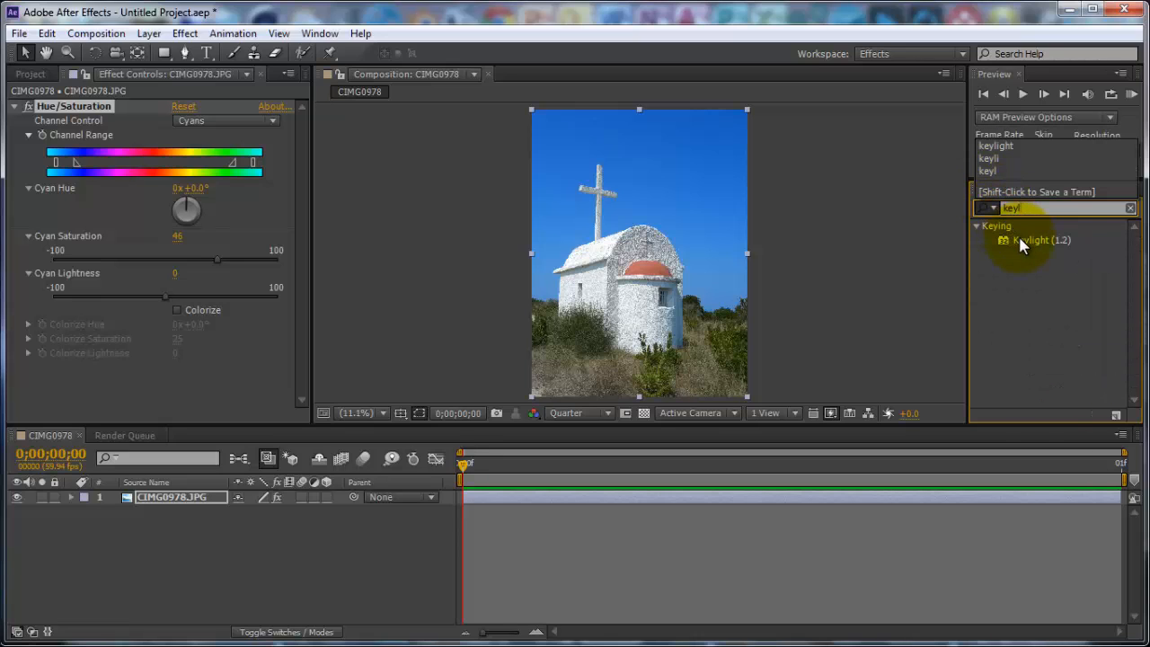
Apply Keylight (1.2) to the chapel layer and drop Screen Balance to 0, toggling the transparency grid
{"action": "double_click", "coordinate": [1042, 240]}
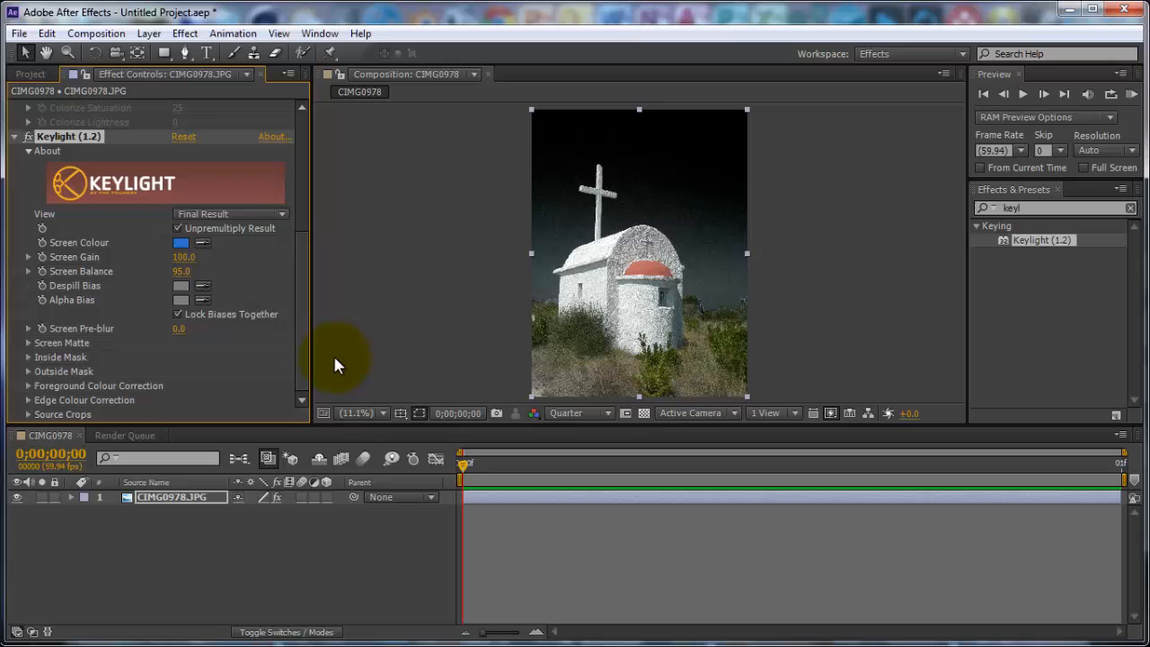
{"action": "mouse_move", "coordinate": [642, 413]}
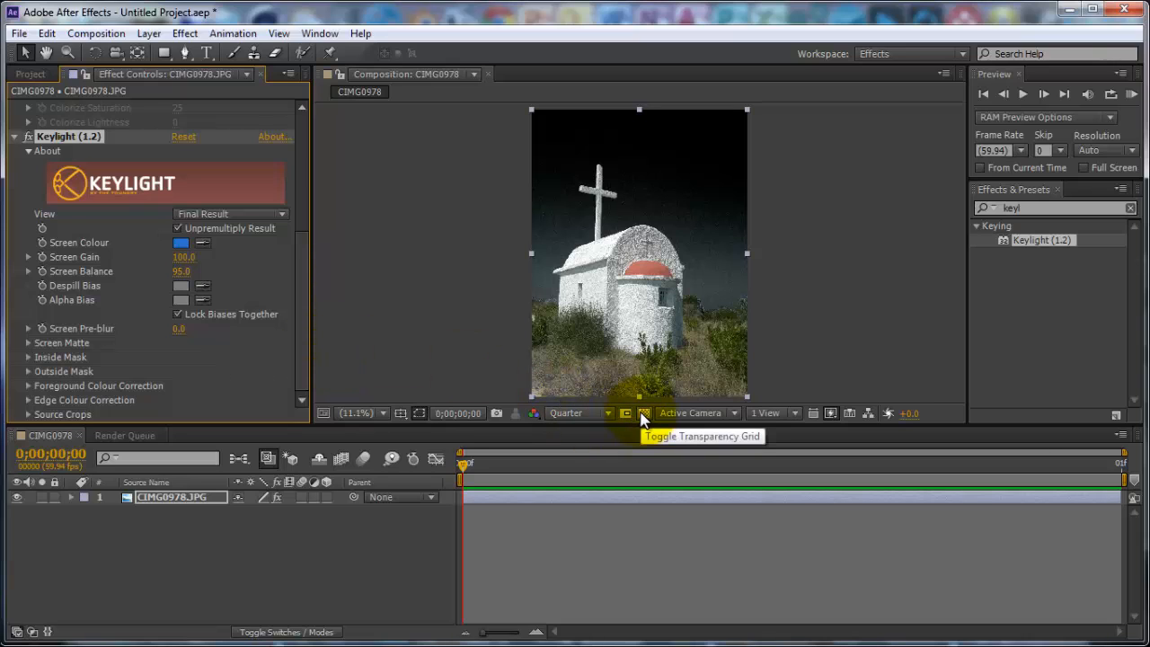
{"action": "left_click", "coordinate": [643, 413]}
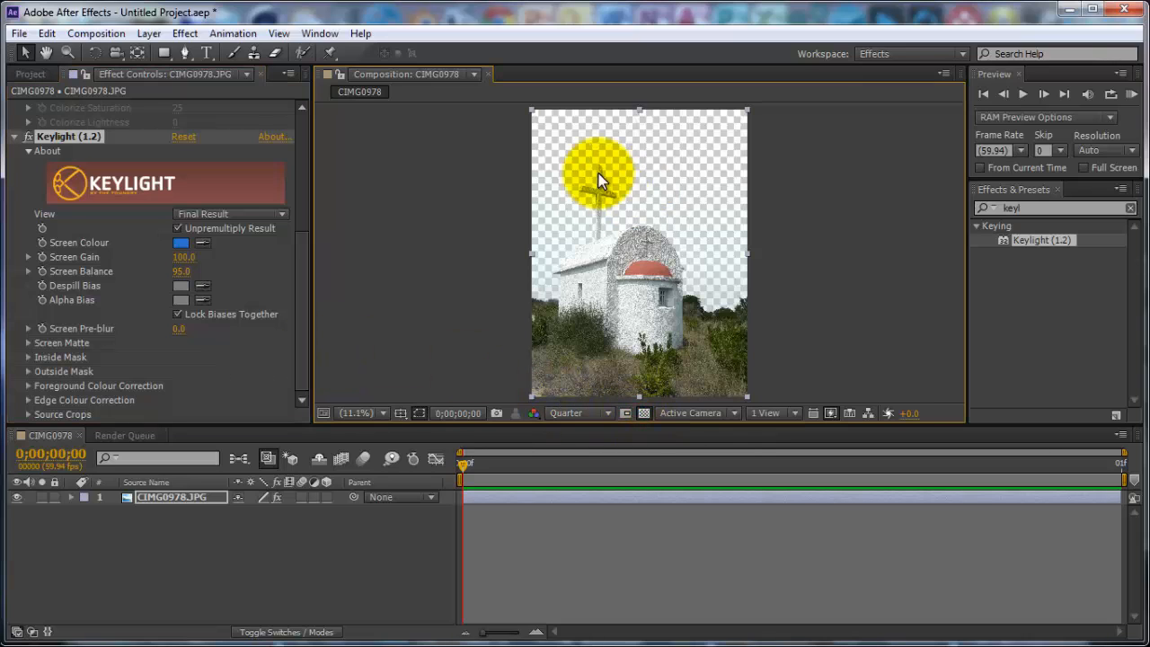
{"action": "left_click_drag", "start_coordinate": [600, 173], "coordinate": [568, 268]}
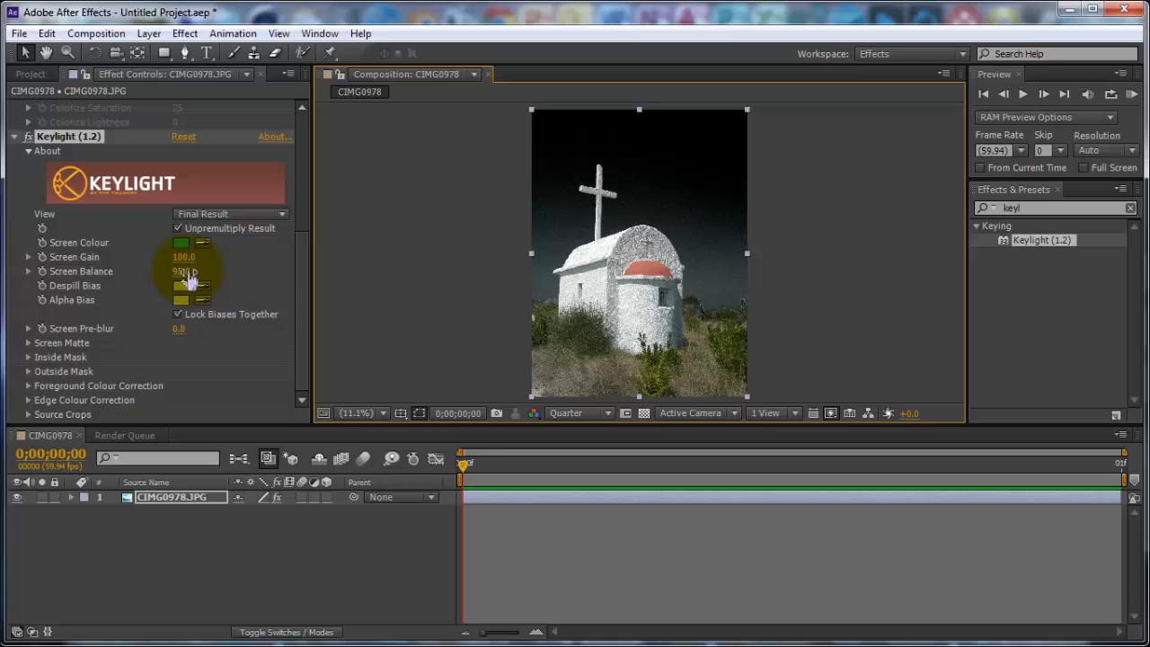
{"action": "left_click_drag", "start_coordinate": [189, 271], "coordinate": [160, 271]}
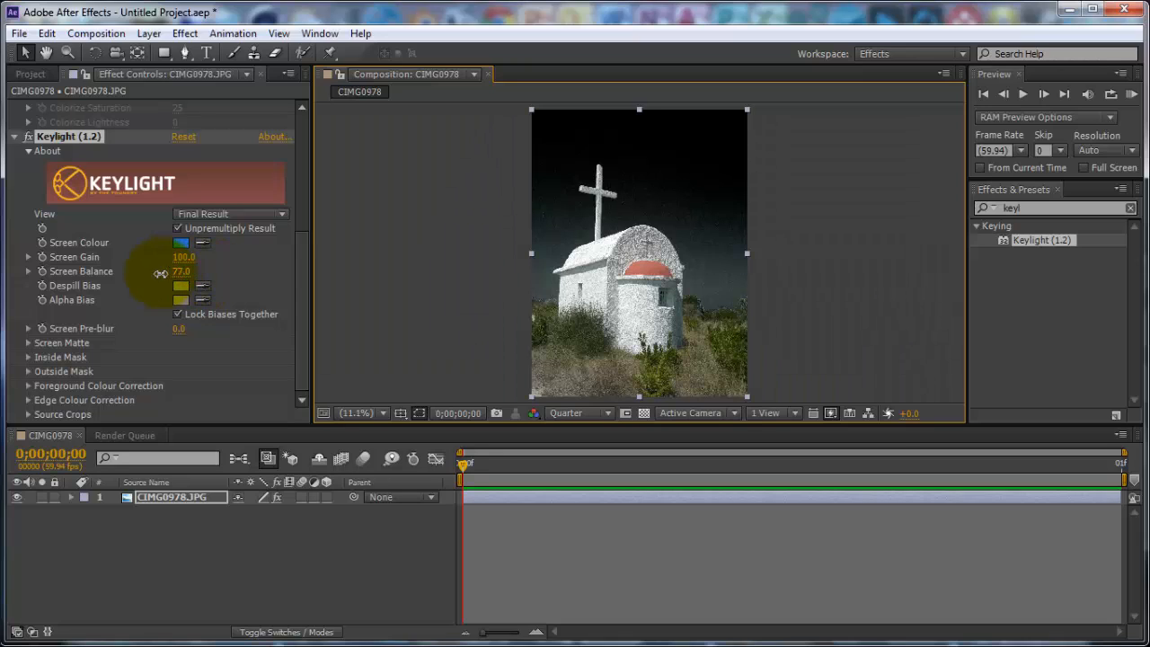
{"action": "left_click_drag", "start_coordinate": [182, 271], "coordinate": [197, 271]}
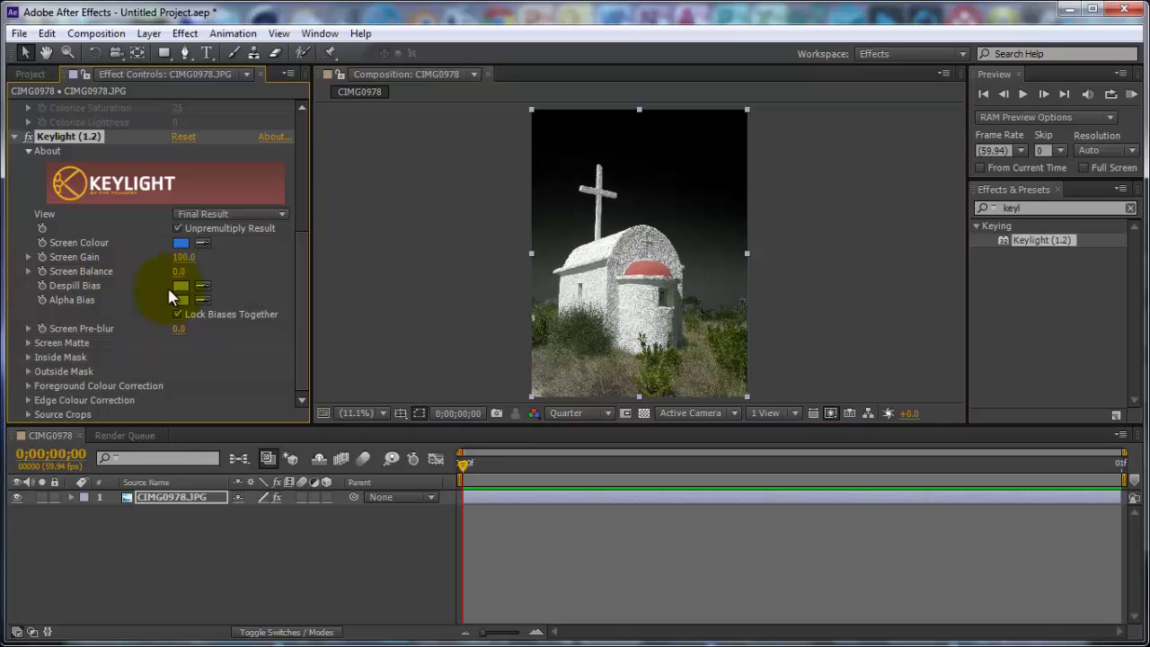
{"action": "left_click", "coordinate": [643, 414]}
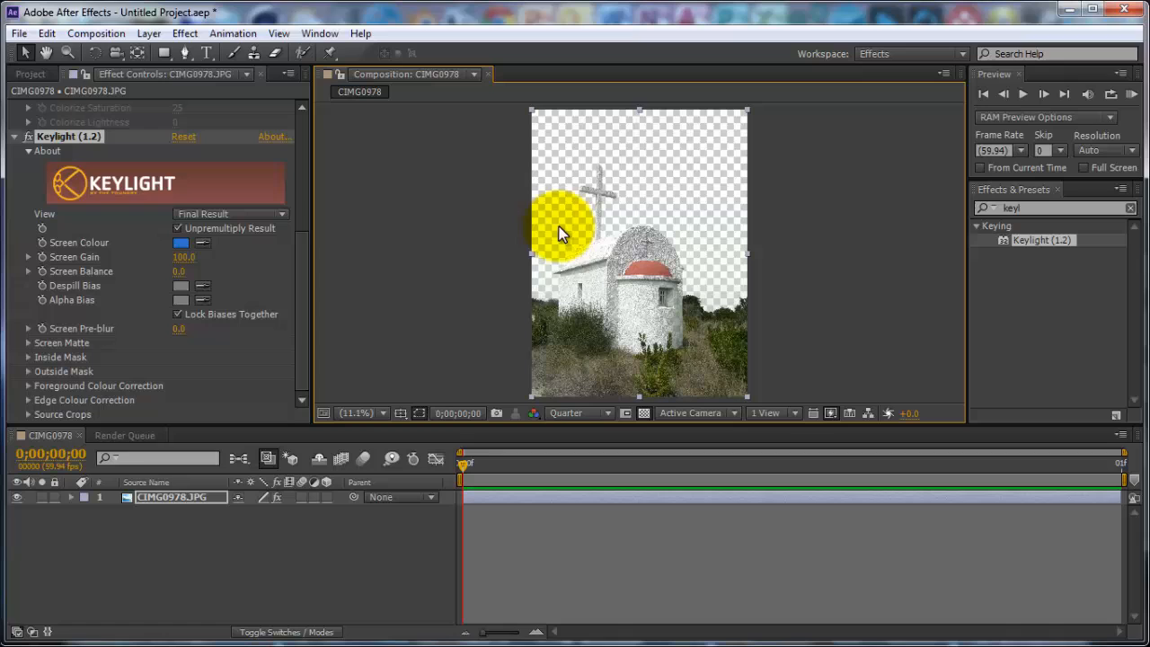
Import '3d-space-nebula spectacle' and scale it up under the keyed chapel layer
{"action": "left_click", "coordinate": [30, 73]}
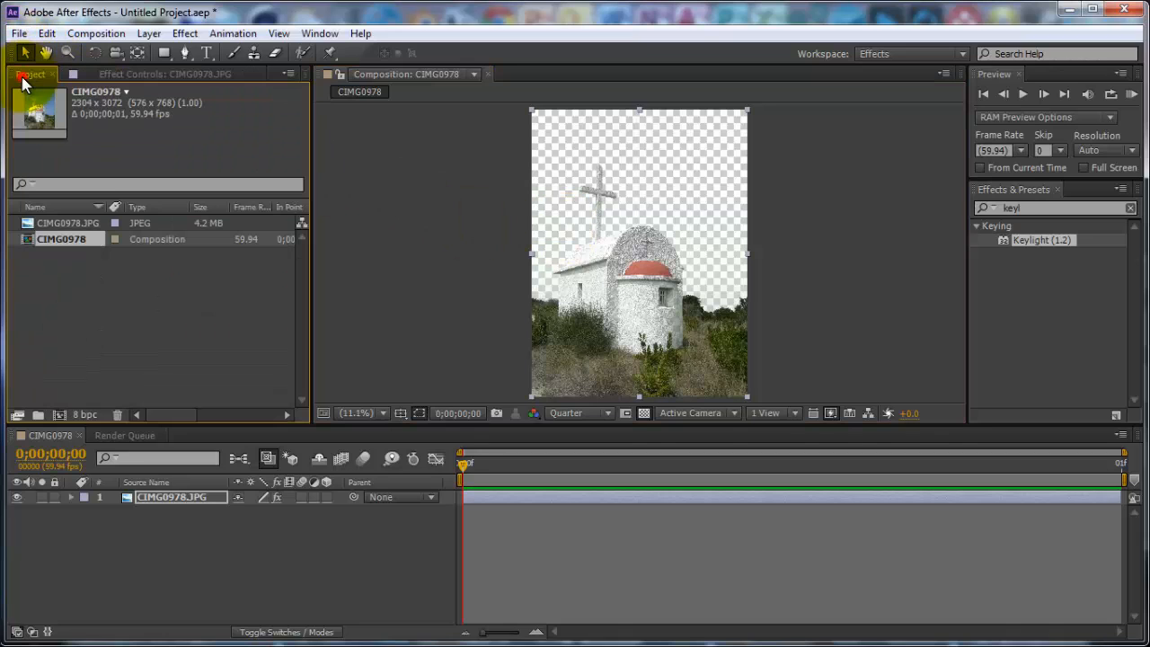
{"action": "left_click", "coordinate": [18, 33]}
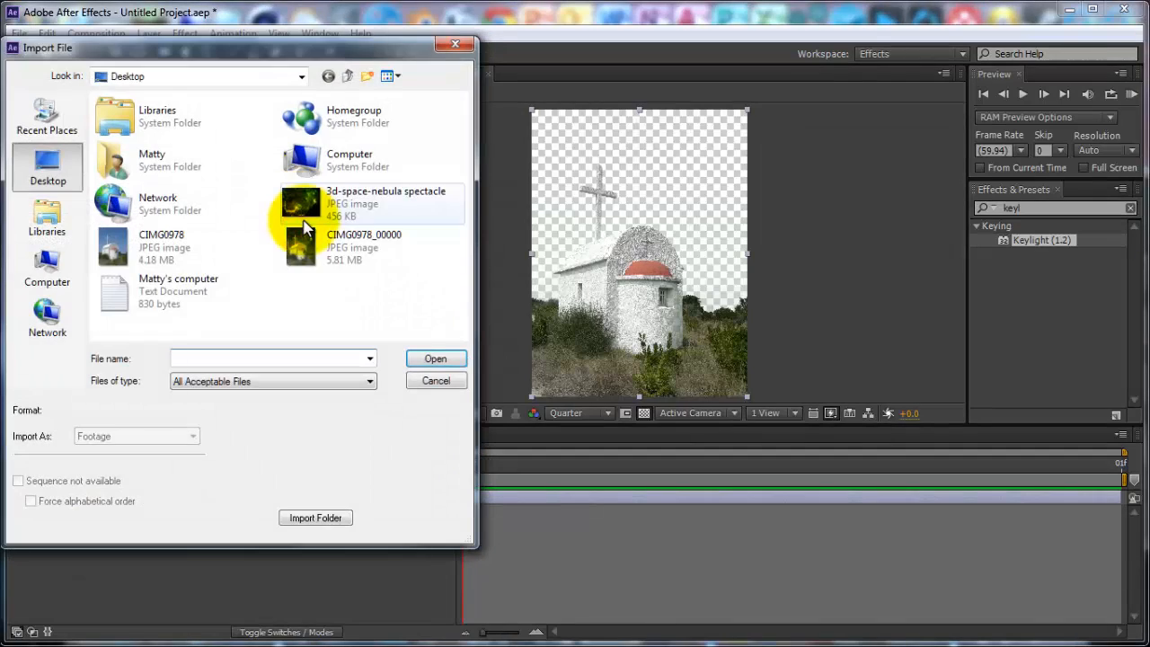
{"action": "left_click", "coordinate": [435, 358]}
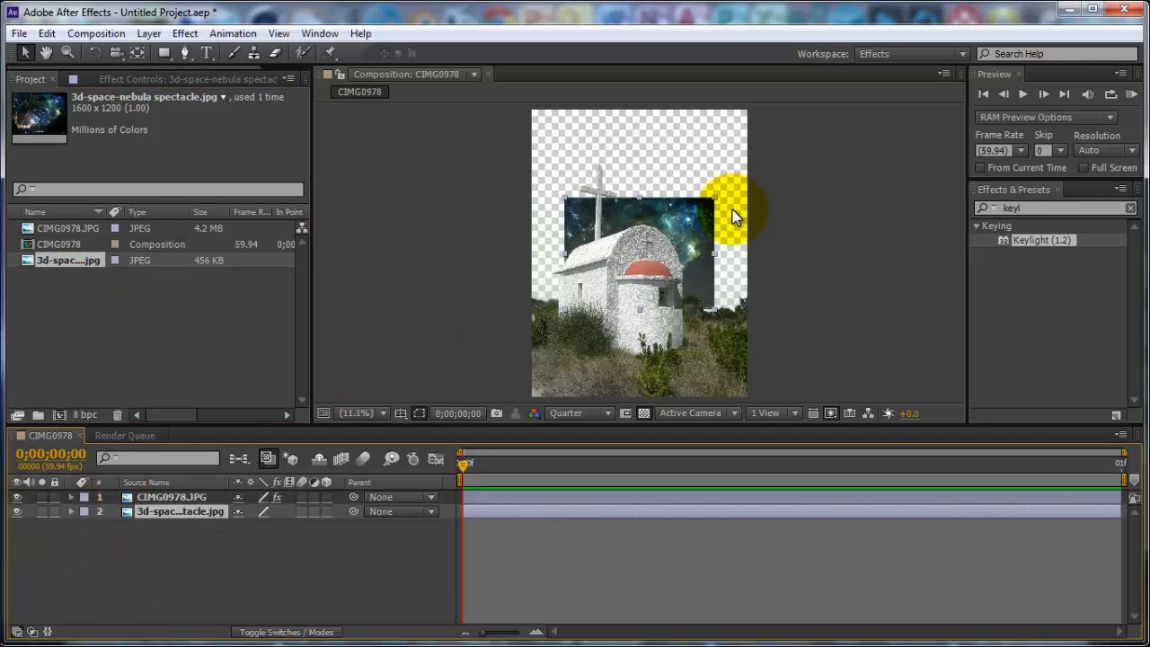
{"action": "mouse_move", "coordinate": [714, 202]}
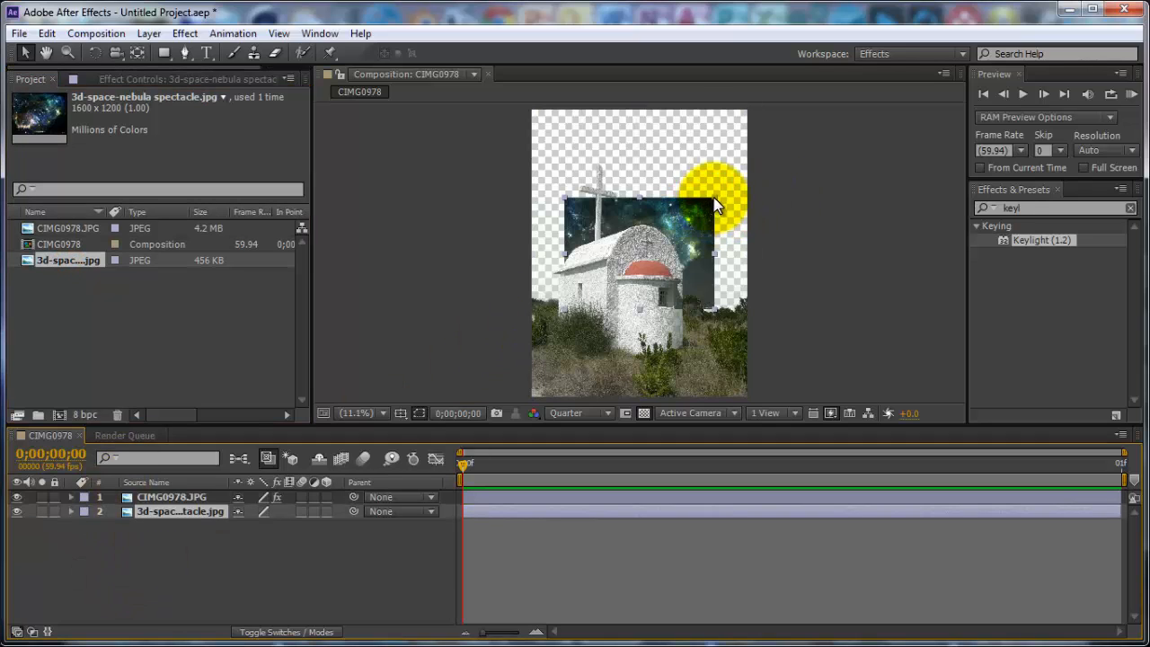
{"action": "left_click_drag", "start_coordinate": [714, 202], "coordinate": [768, 171]}
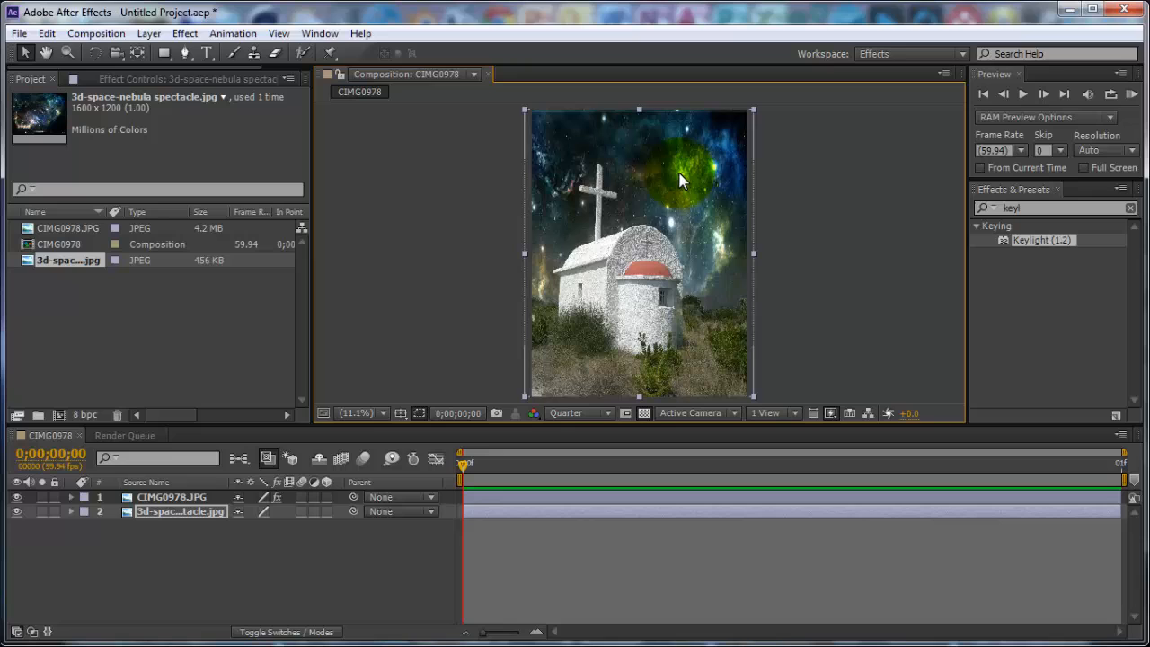
{"action": "mouse_move", "coordinate": [663, 191]}
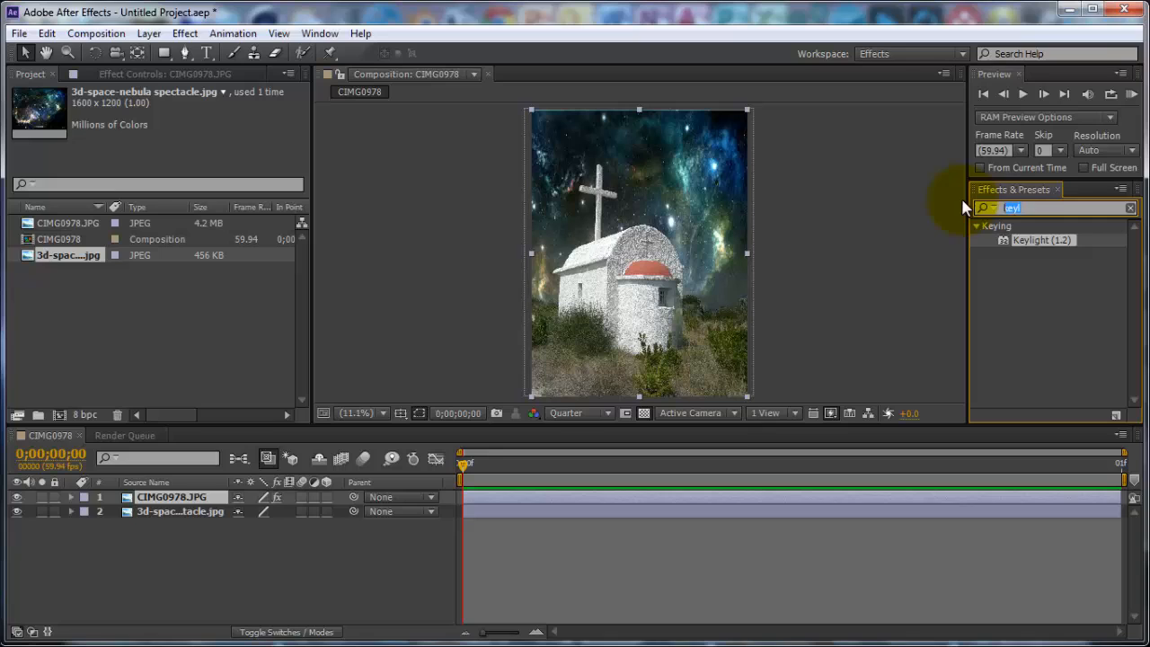
Add a second Keylight and set its Screen Balance to 100, zooming to inspect edges
{"action": "double_click", "coordinate": [1042, 240]}
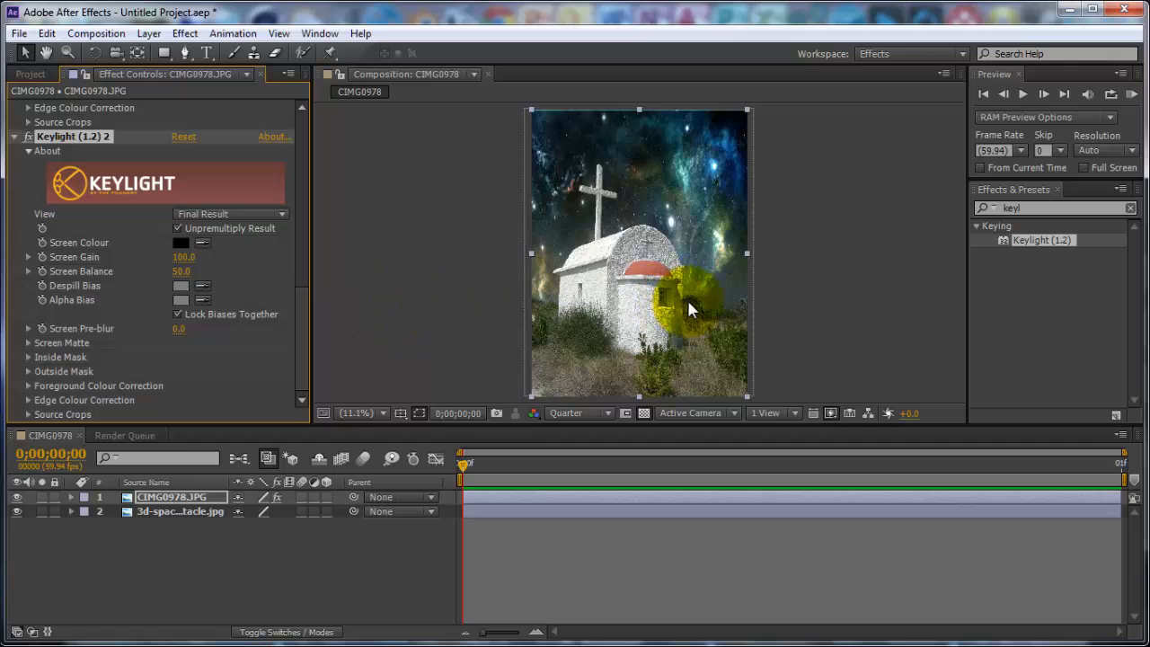
{"action": "left_click", "coordinate": [358, 413]}
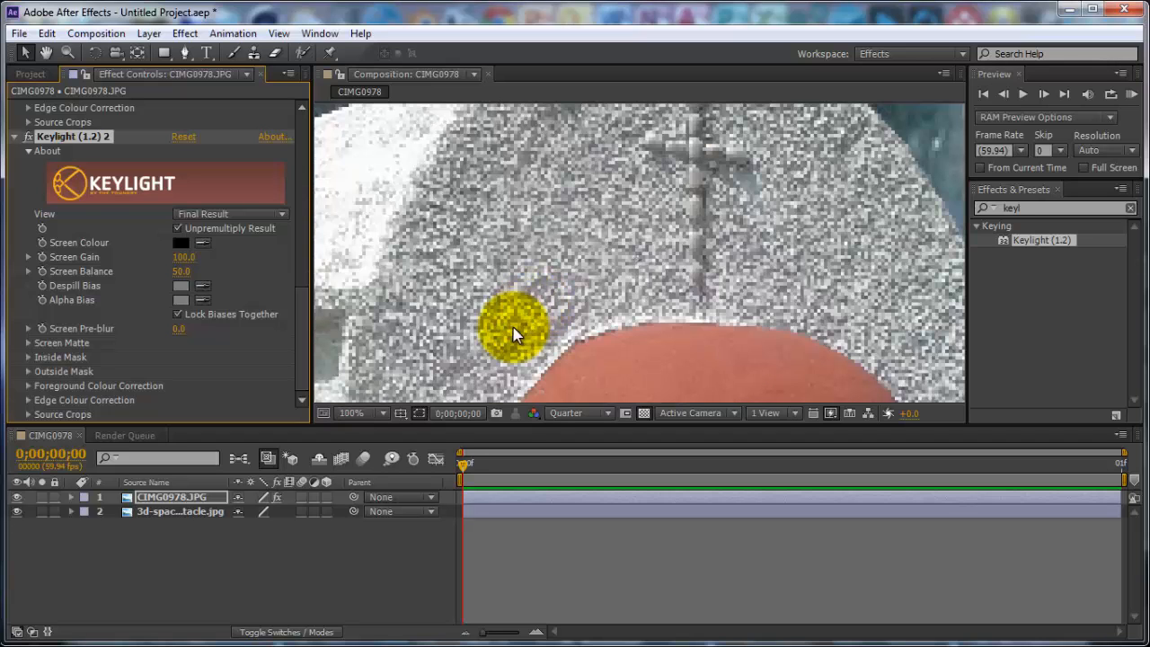
{"action": "left_click", "coordinate": [350, 413]}
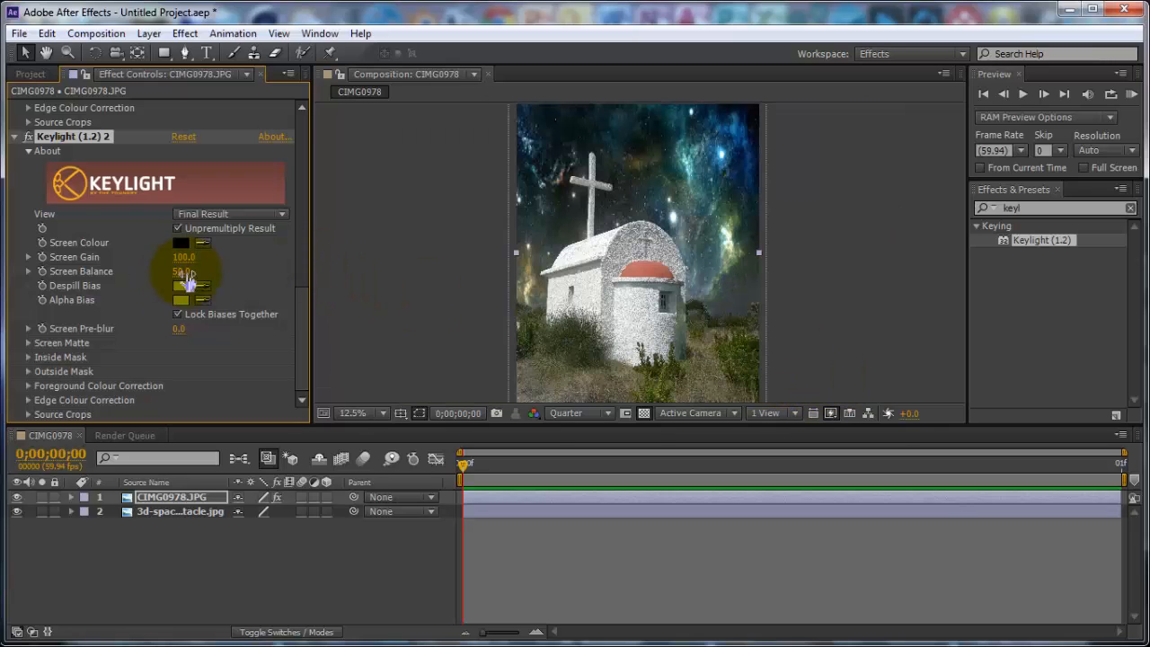
{"action": "left_click_drag", "start_coordinate": [184, 271], "coordinate": [252, 272]}
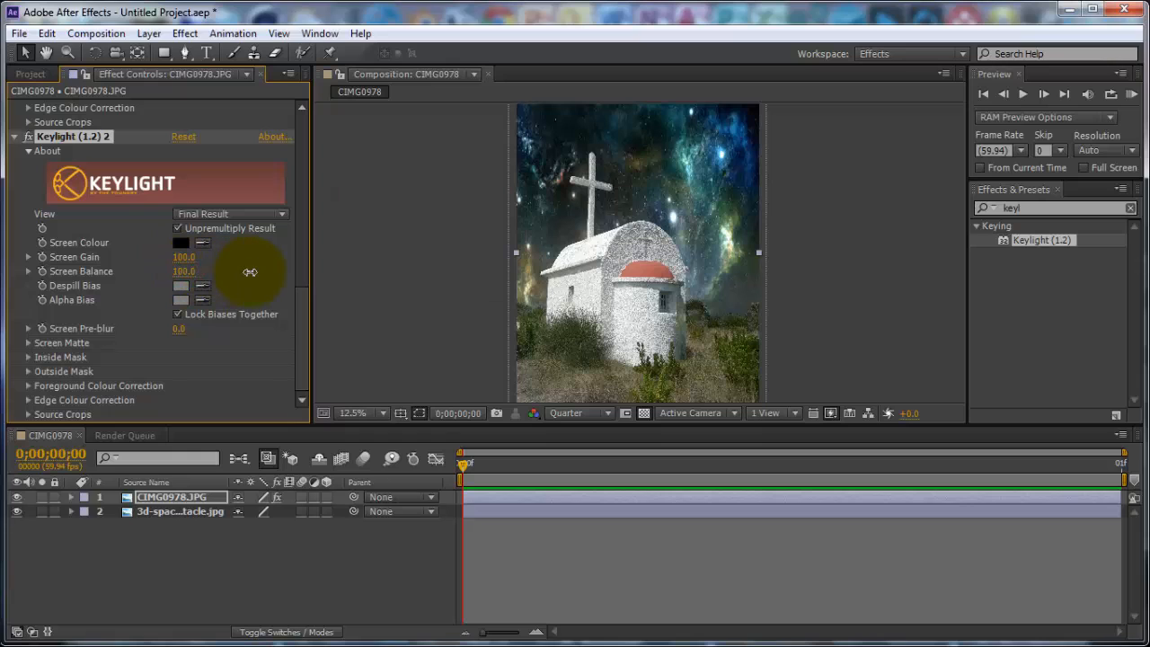
{"action": "left_click", "coordinate": [352, 413]}
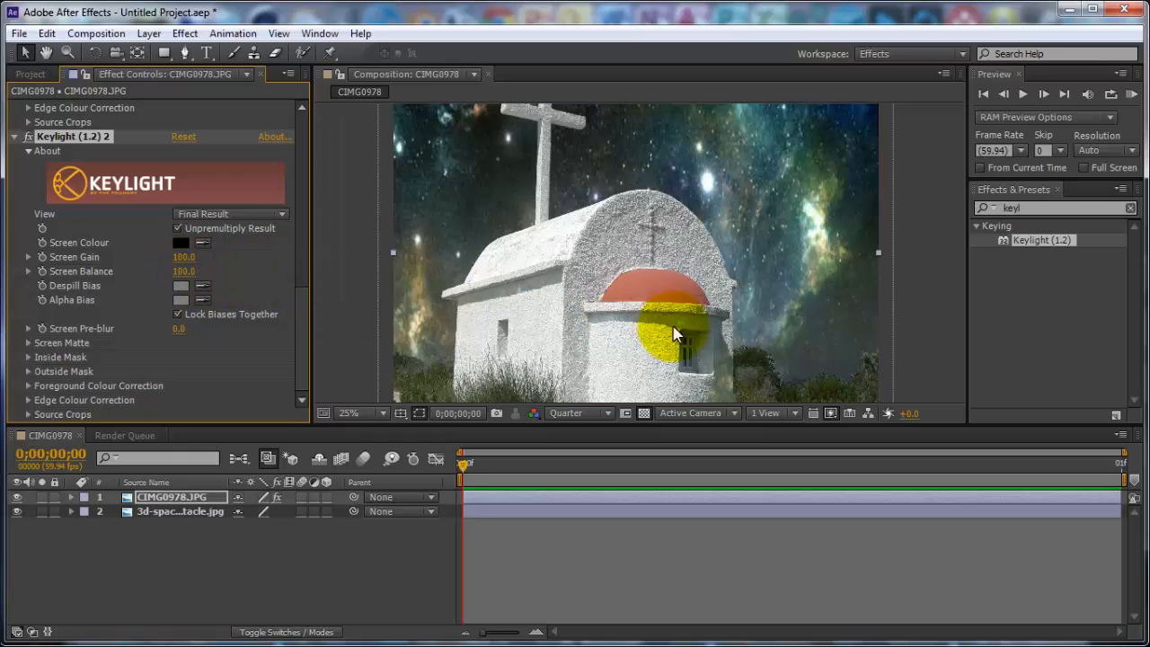
{"action": "left_click", "coordinate": [364, 413]}
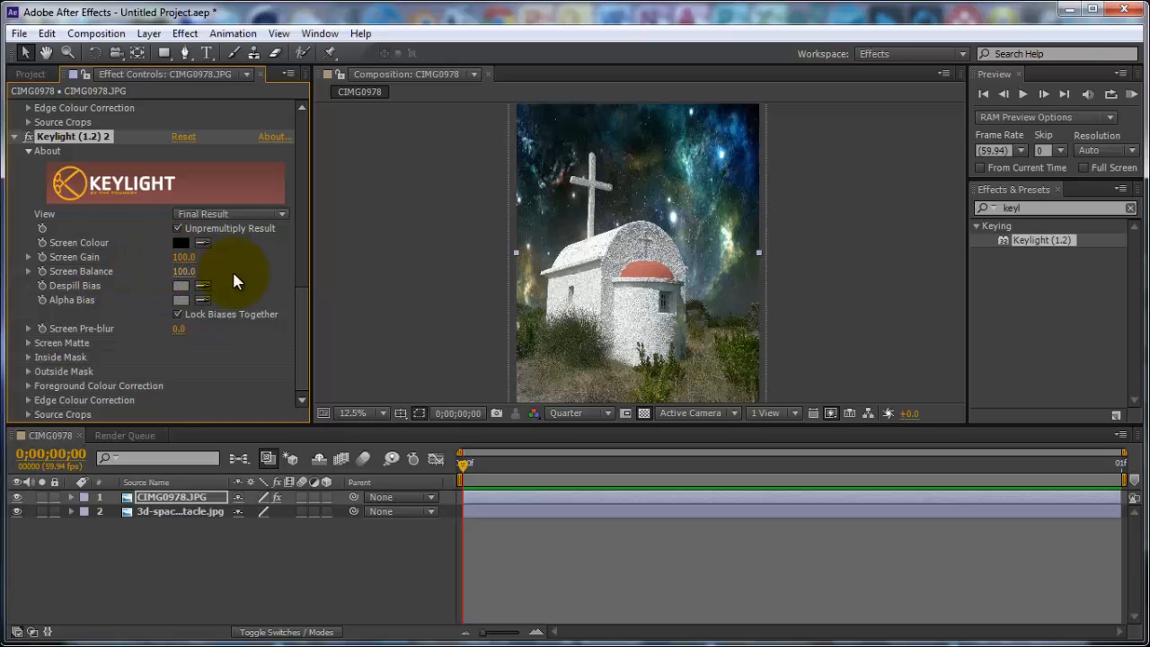
{"action": "mouse_move", "coordinate": [96, 33]}
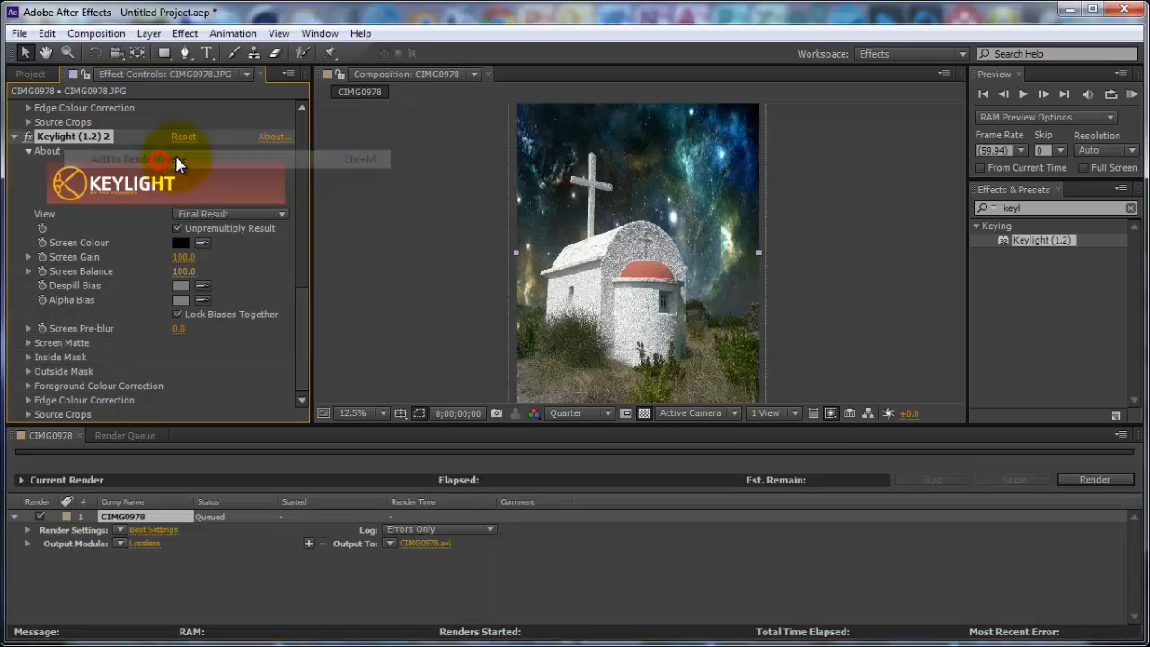
Add the CIMG0978 composition to the Render Queue with Best Settings
{"action": "left_click", "coordinate": [154, 529]}
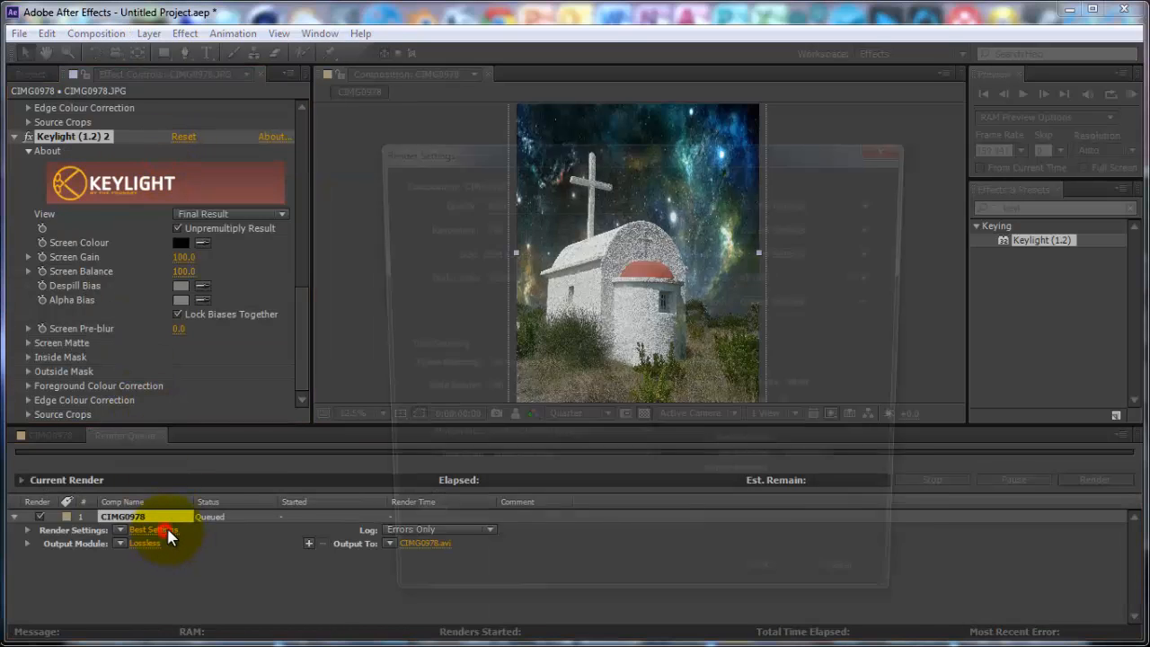
{"action": "left_click", "coordinate": [148, 529]}
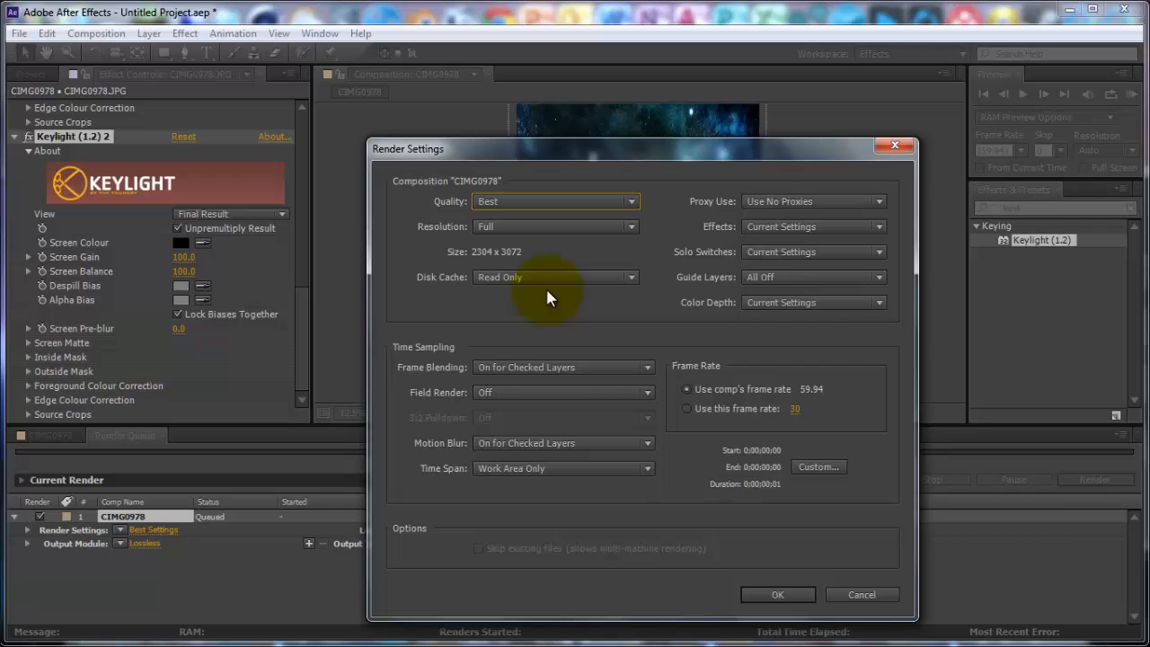
{"action": "left_click", "coordinate": [776, 594]}
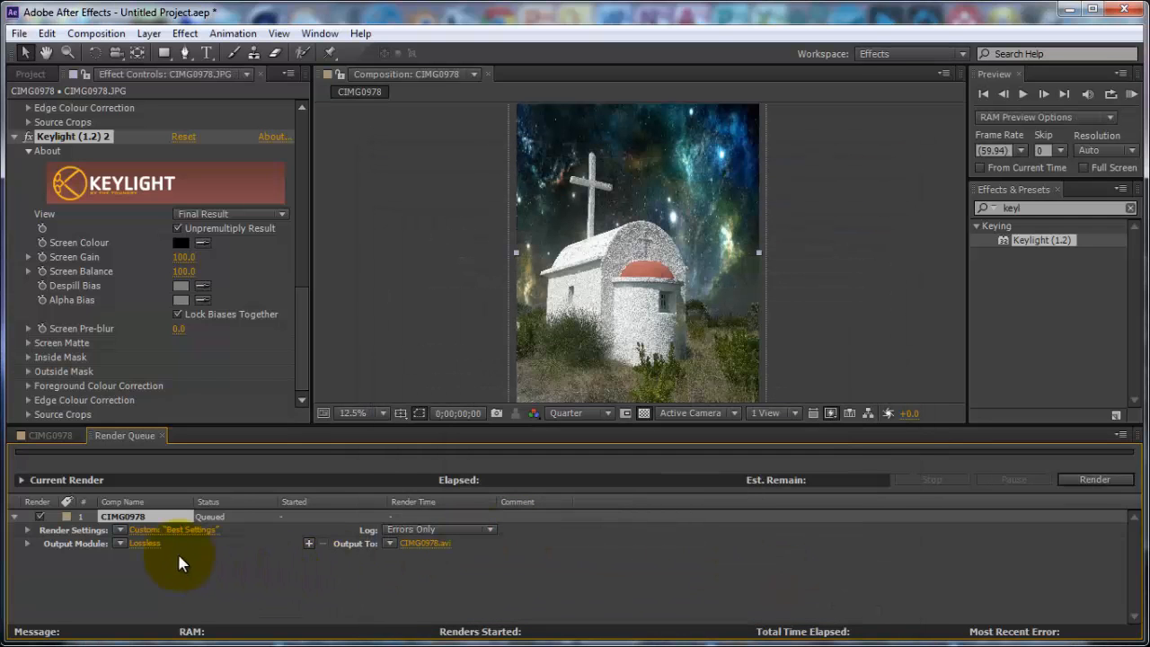
Output the render as a JPEG Sequence named TEST and render it
{"action": "left_click", "coordinate": [144, 543]}
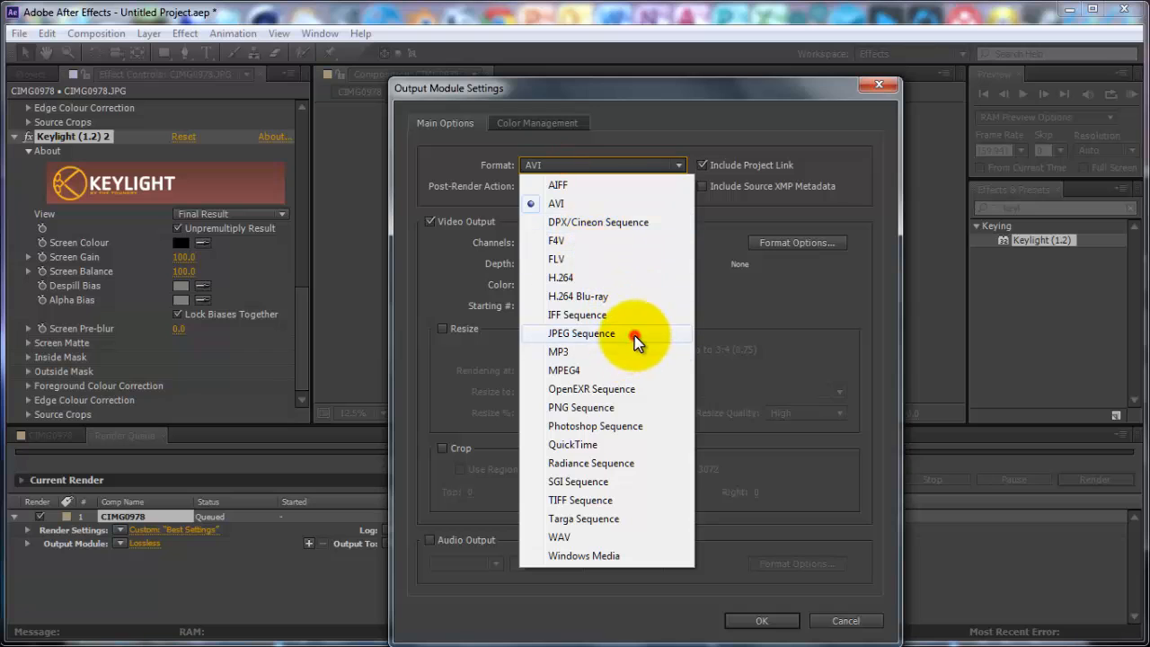
{"action": "left_click", "coordinate": [580, 333]}
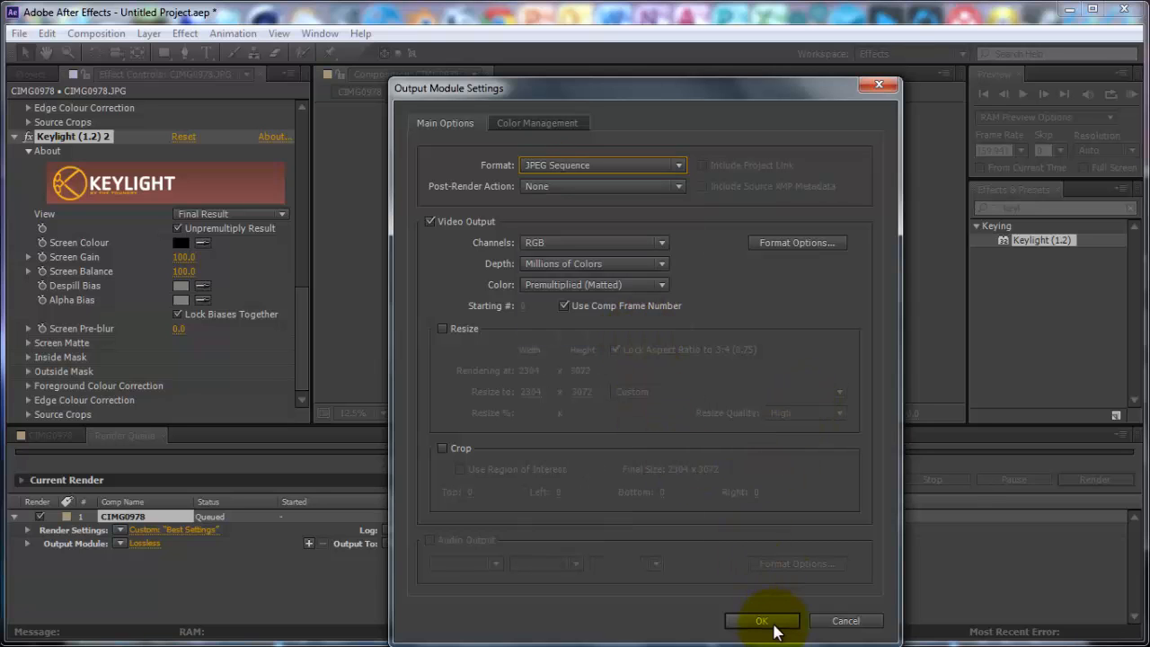
{"action": "left_click", "coordinate": [761, 620]}
{"action": "type", "text": "TEST"}
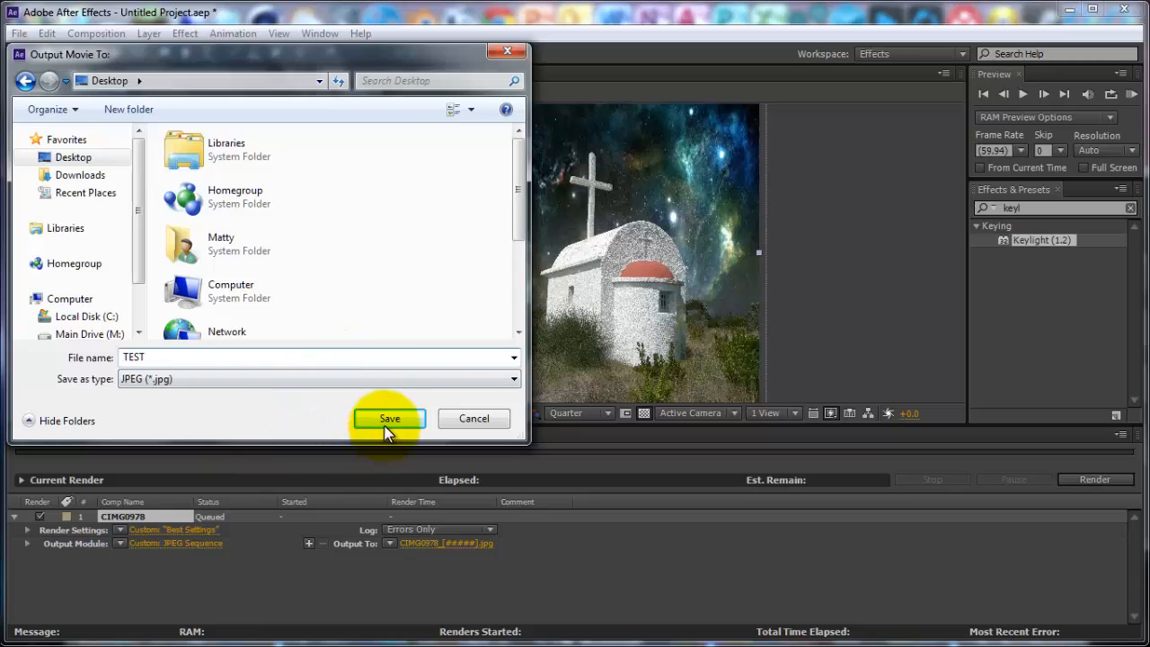
{"action": "left_click", "coordinate": [389, 417]}
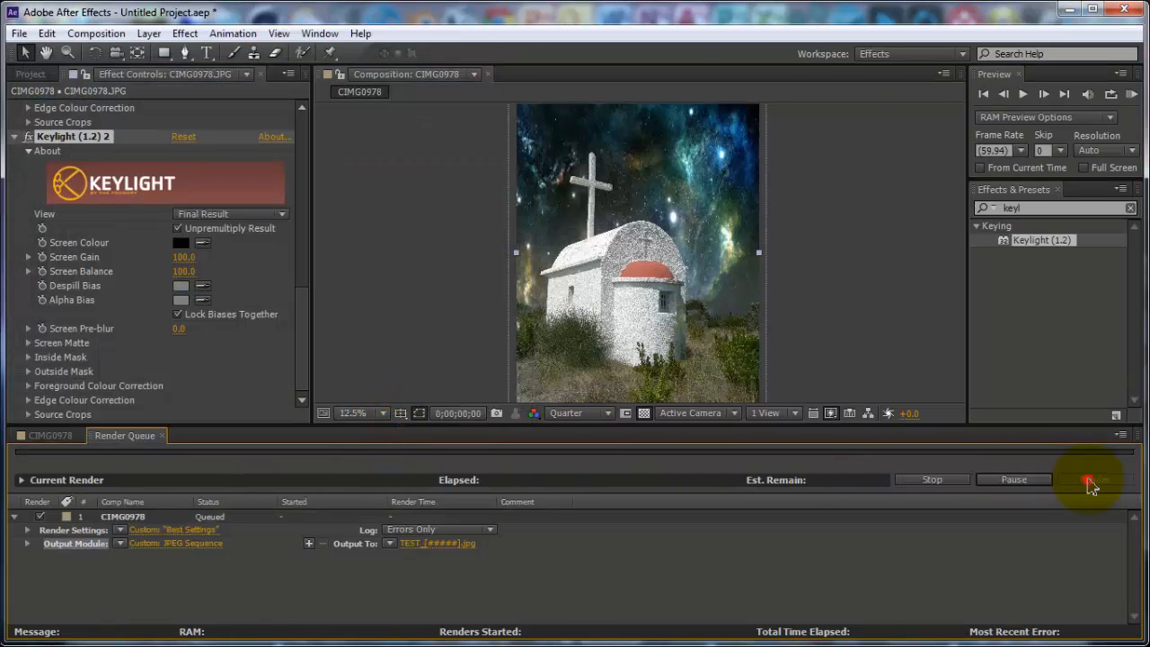
{"action": "left_click", "coordinate": [1094, 479]}
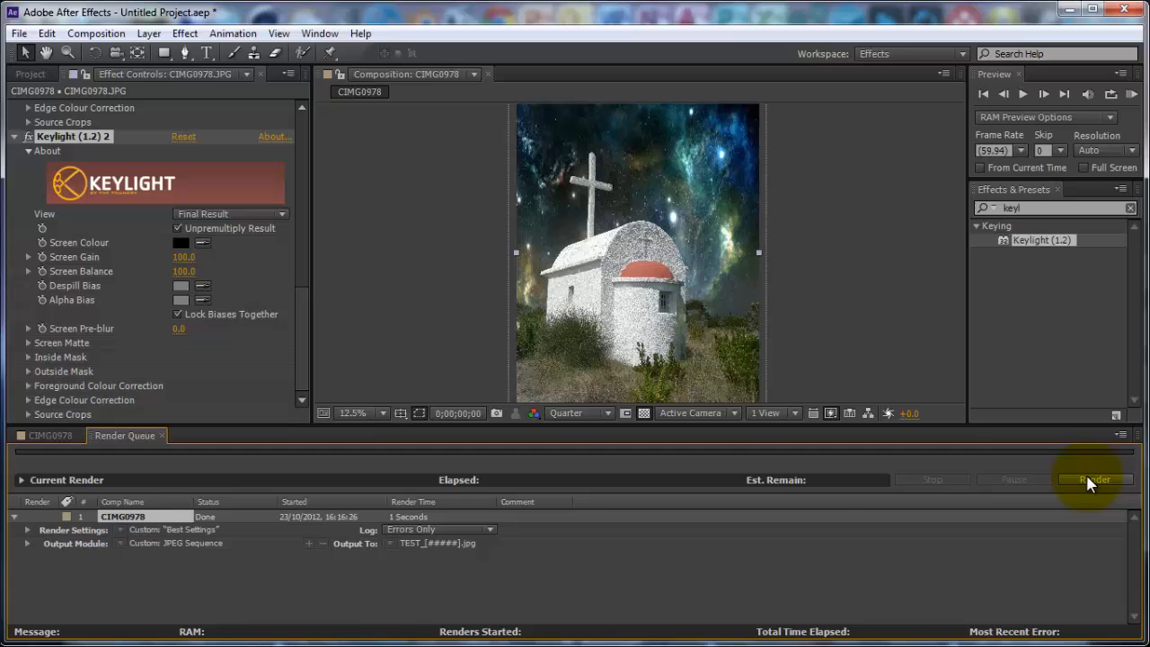